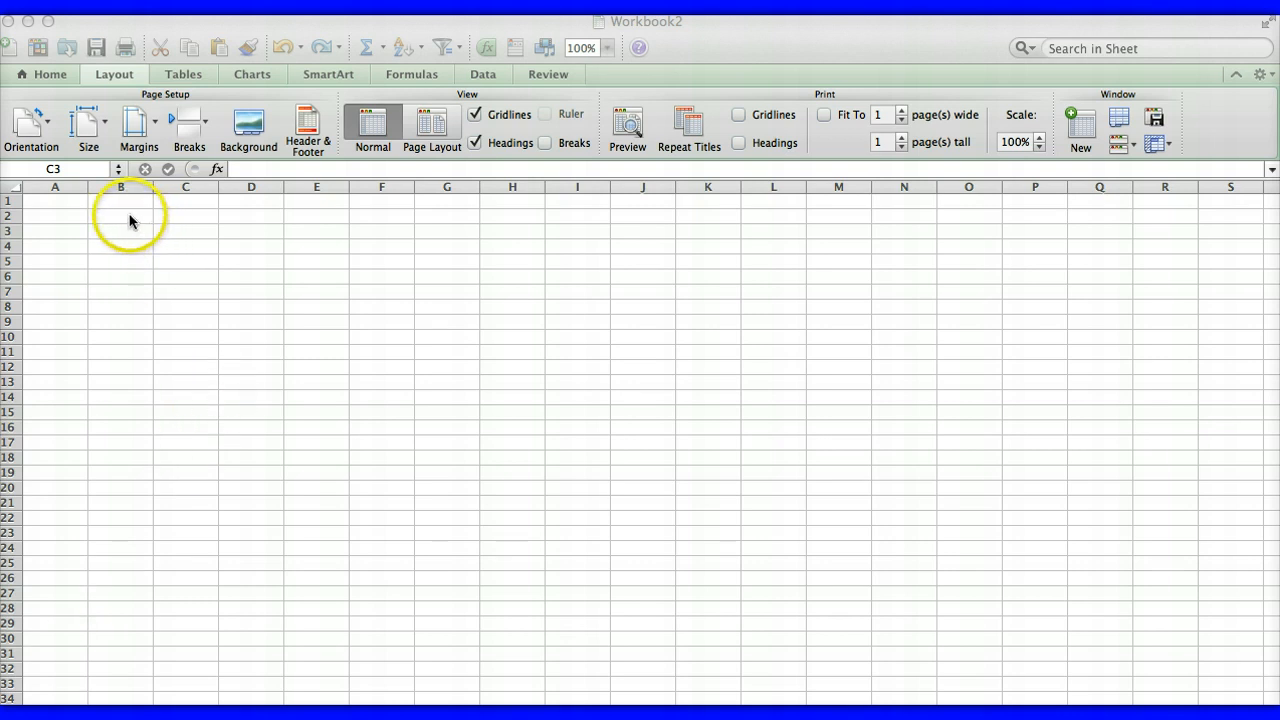
# Begin the table in C3 with the 'Type of Helicopter' header
pyautogui.click(186, 232)
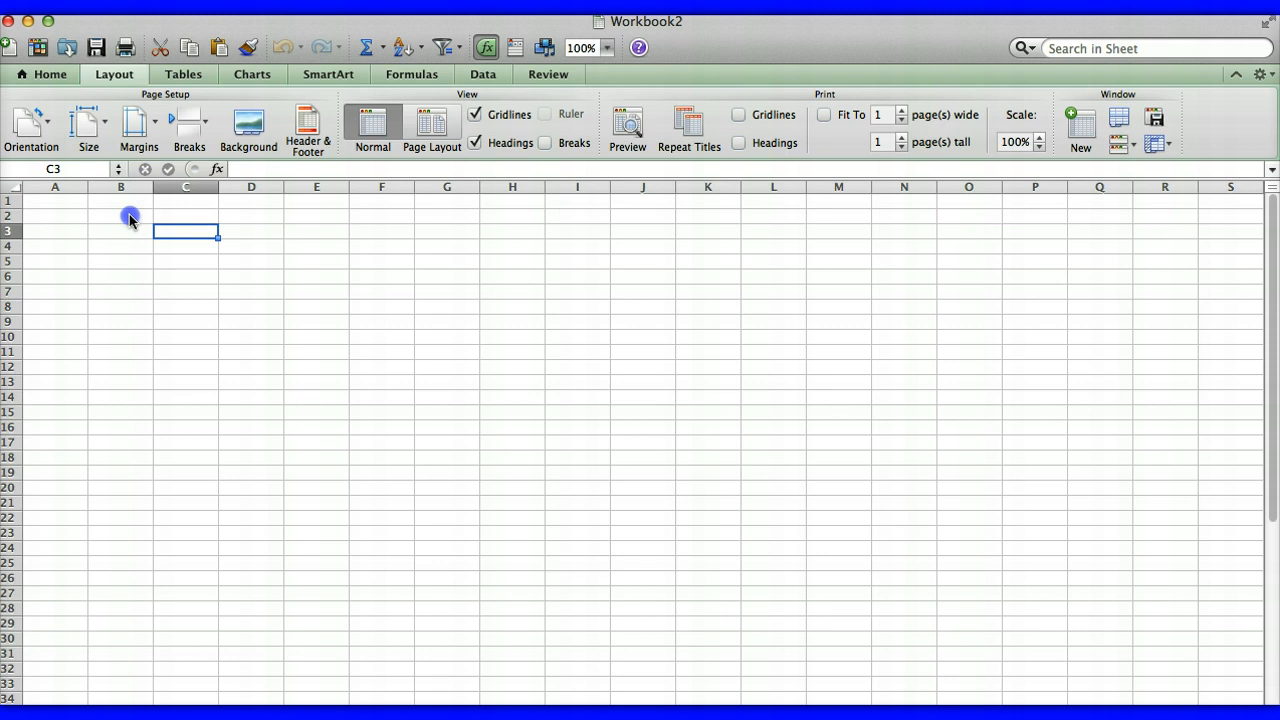
pyautogui.write('Type of')
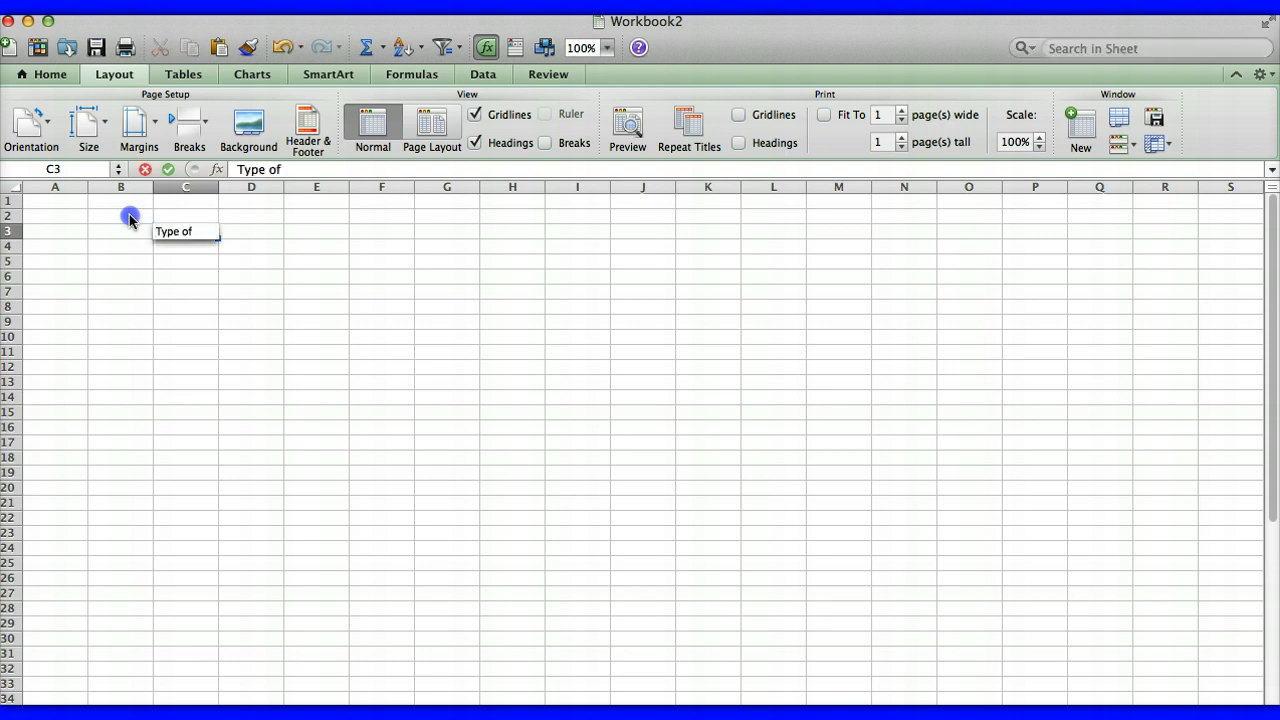
pyautogui.write('Helicopter')
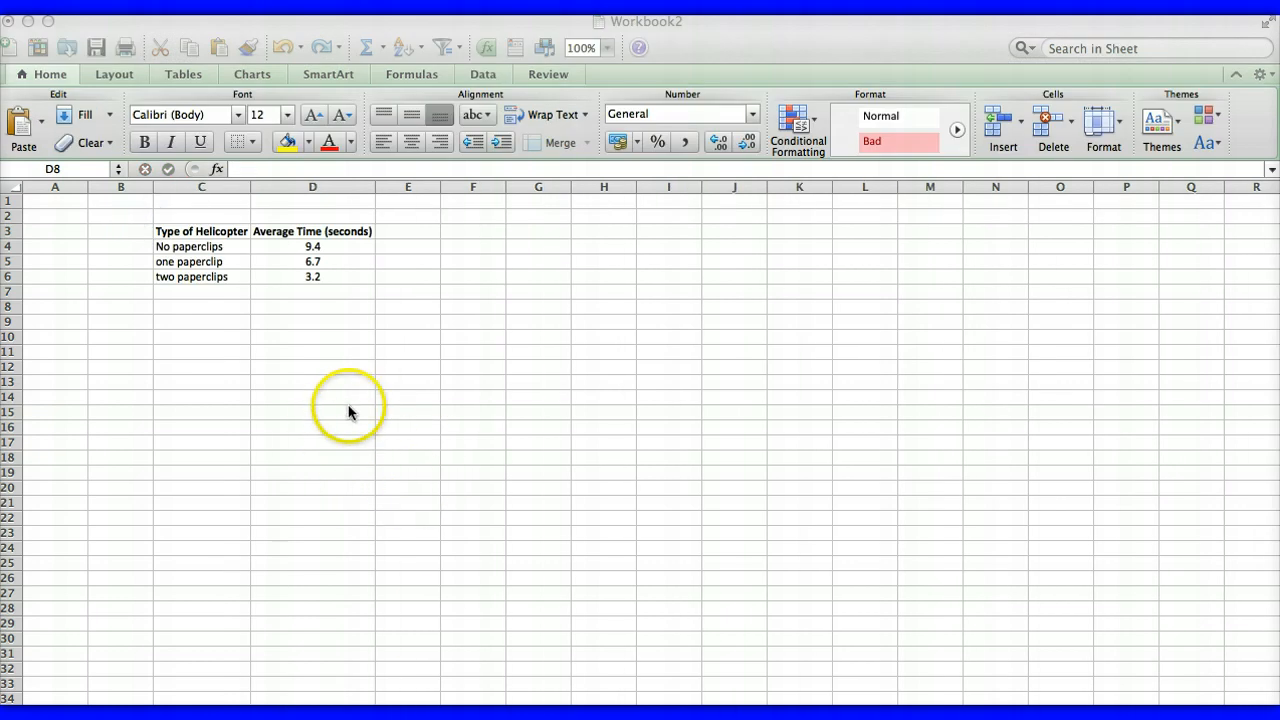
pyautogui.moveTo(312, 212)
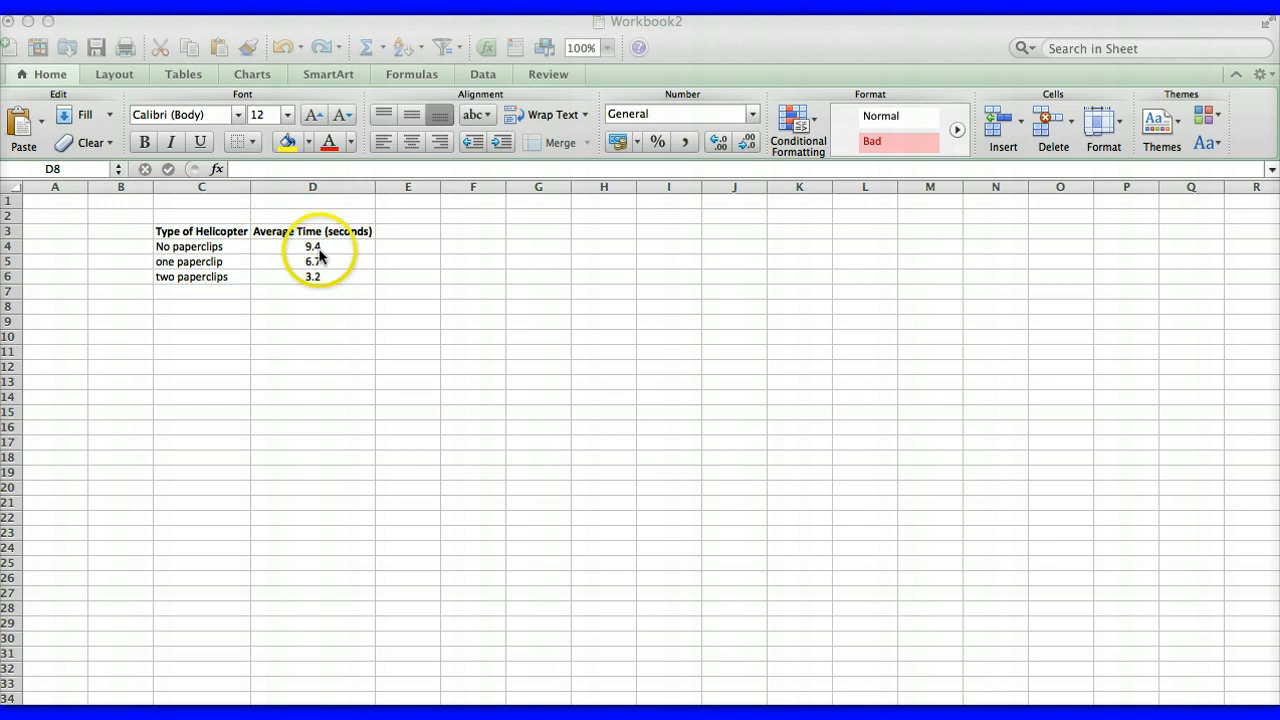
pyautogui.moveTo(256, 218)
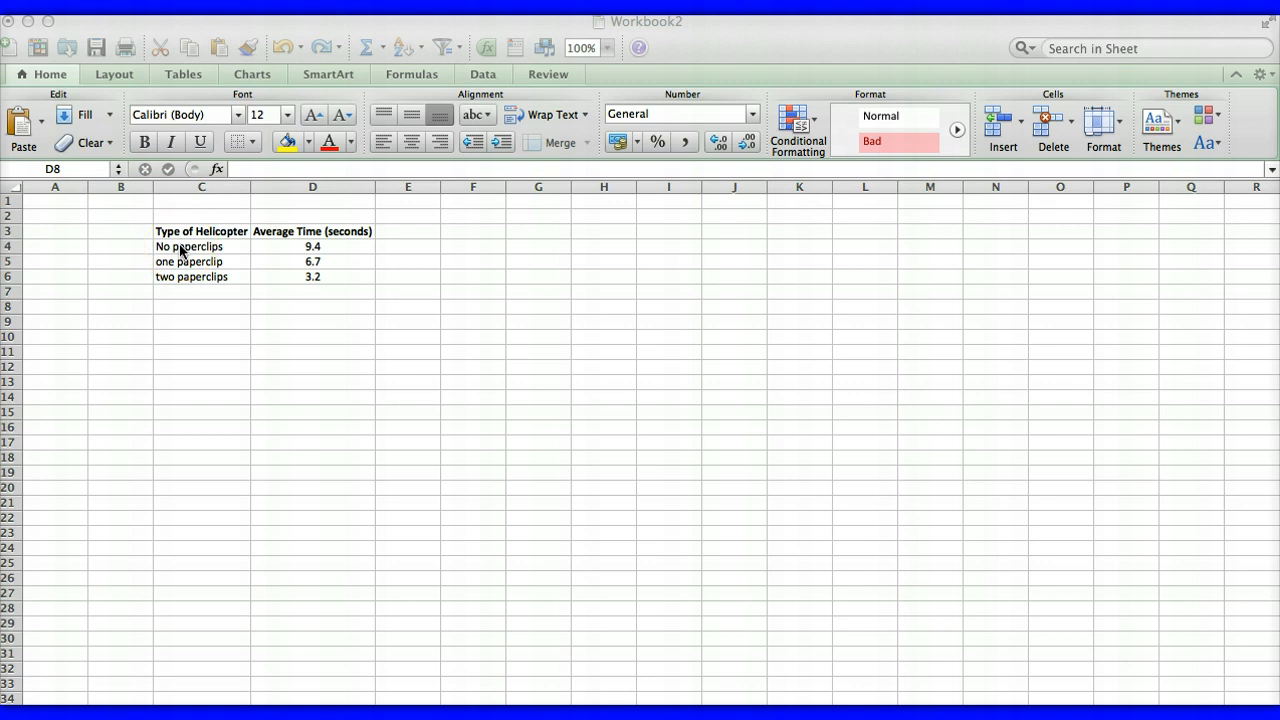
# Insert a Clustered Column chart from the helicopter times range C3:D6
pyautogui.click(312, 306)
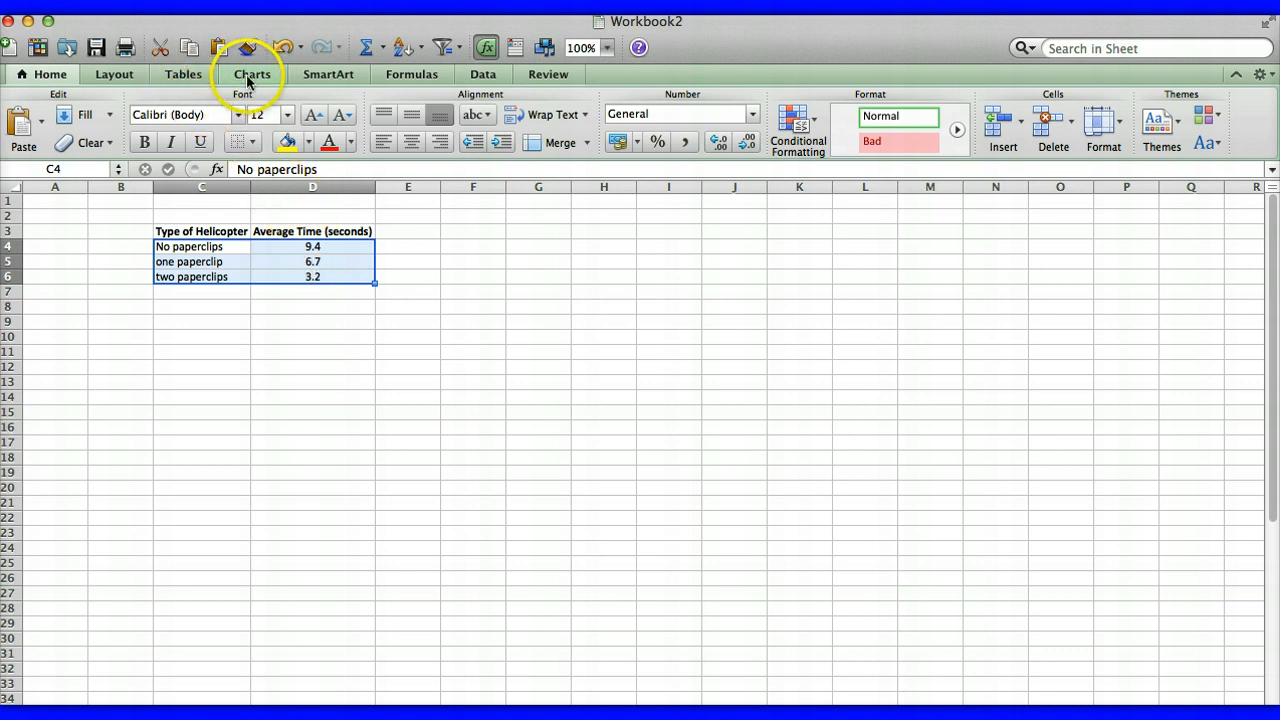
pyautogui.click(252, 74)
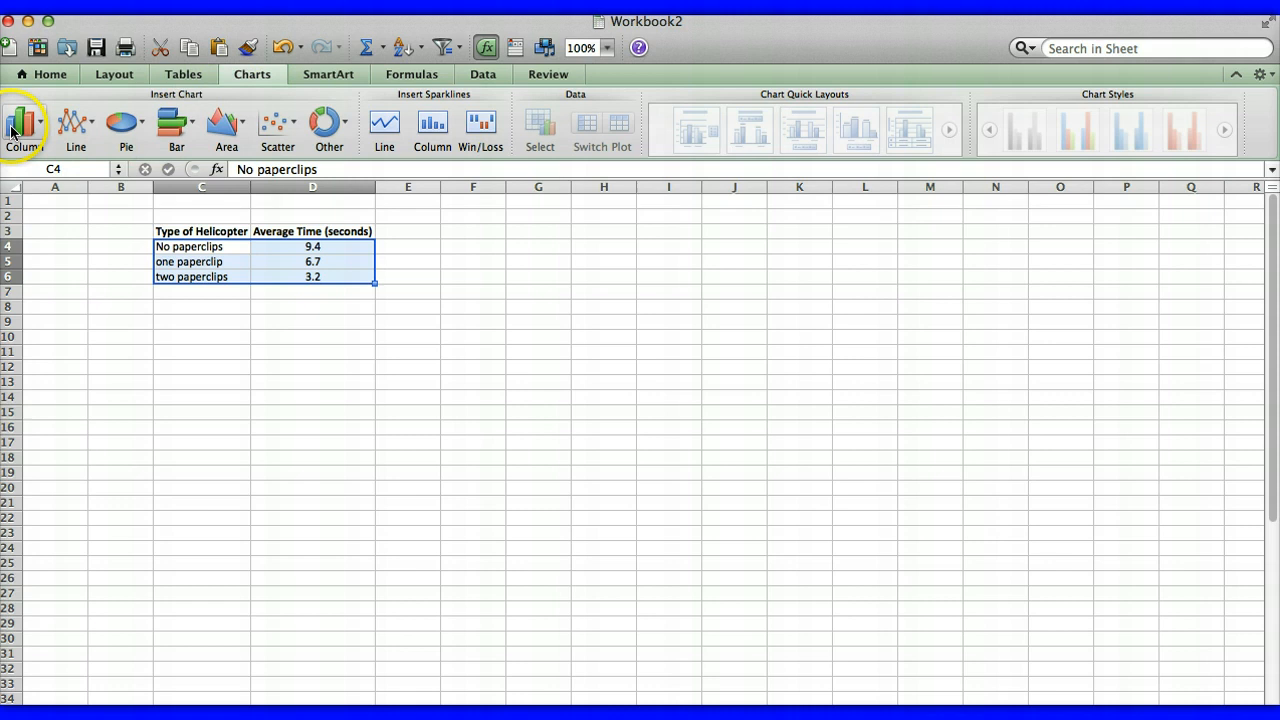
pyautogui.moveTo(24, 124)
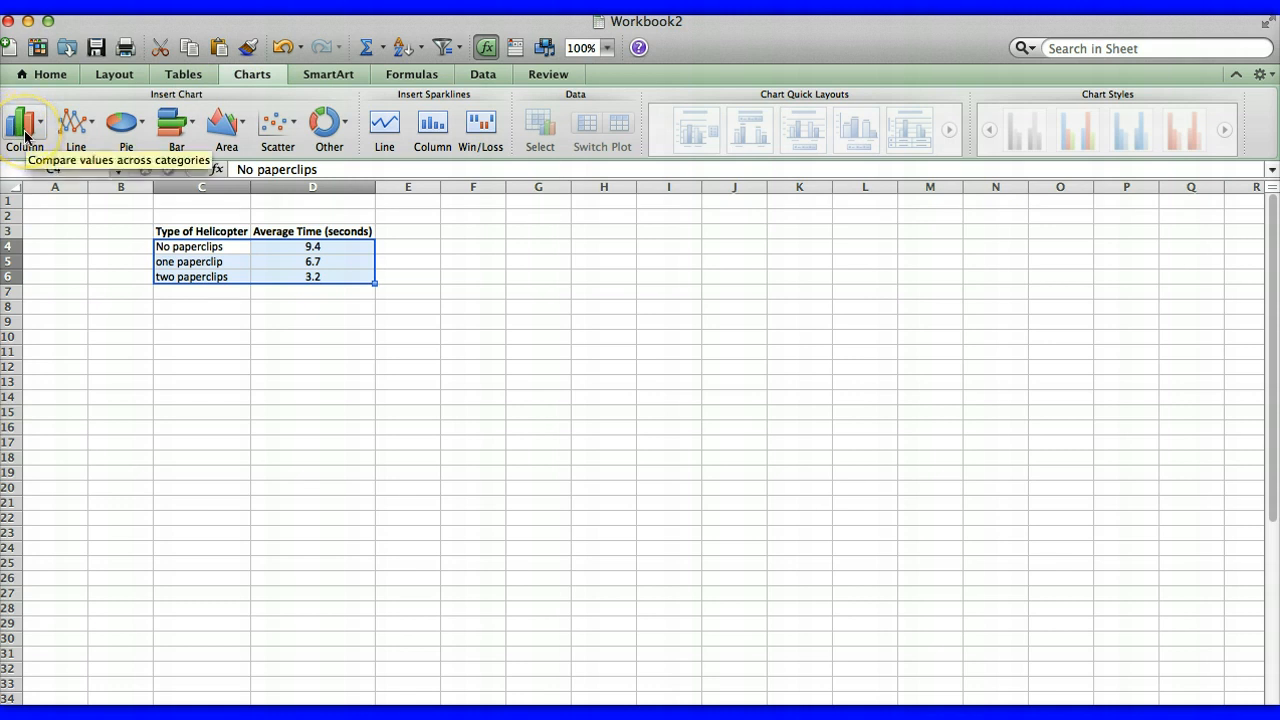
pyautogui.click(24, 124)
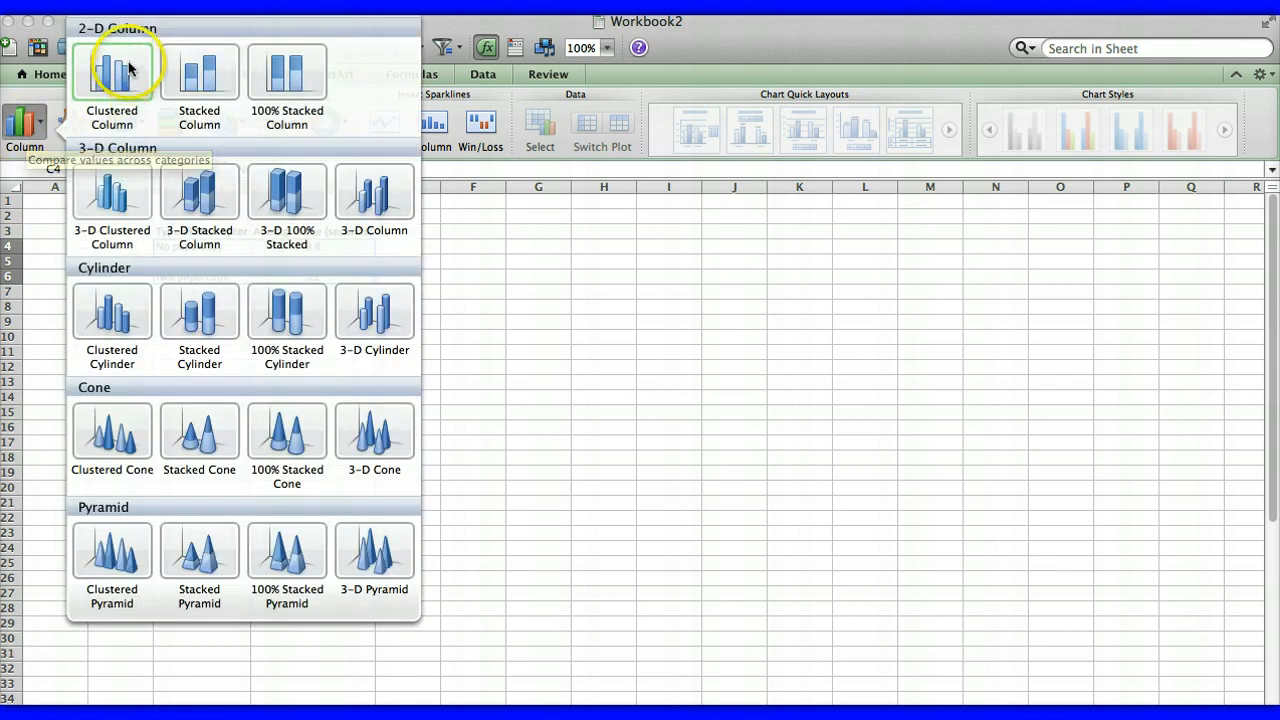
pyautogui.moveTo(110, 70)
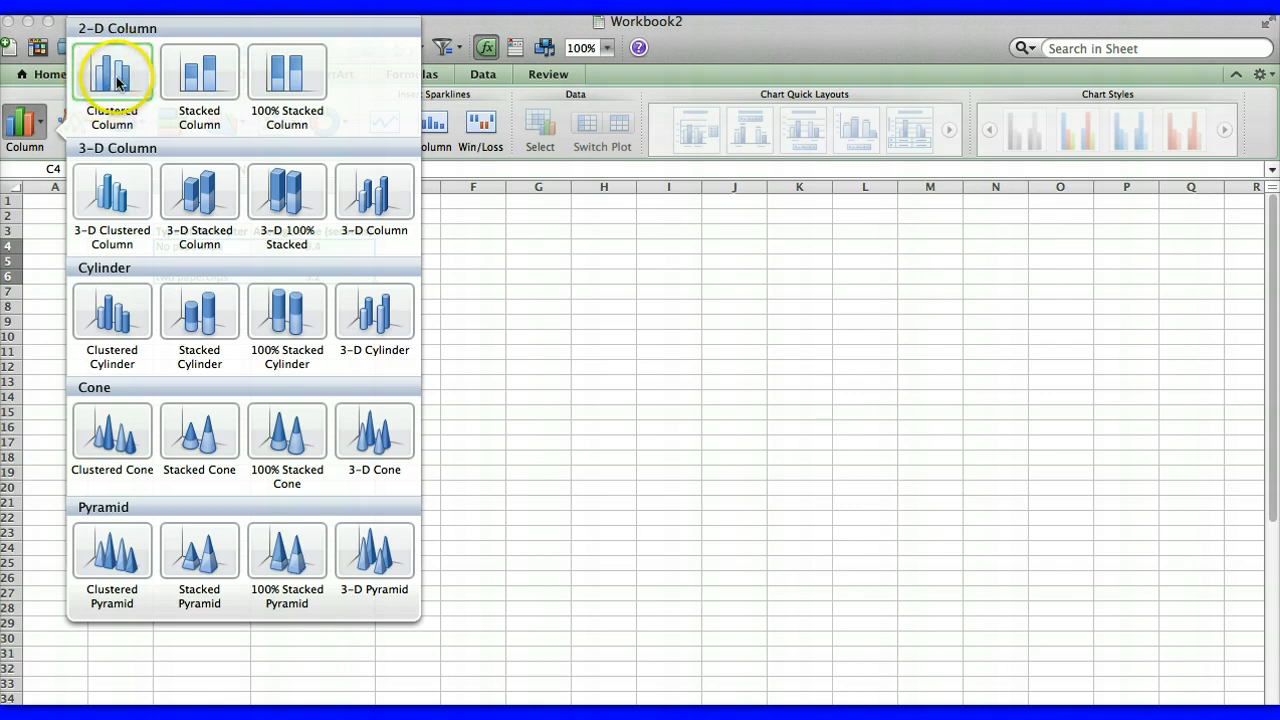
pyautogui.click(112, 76)
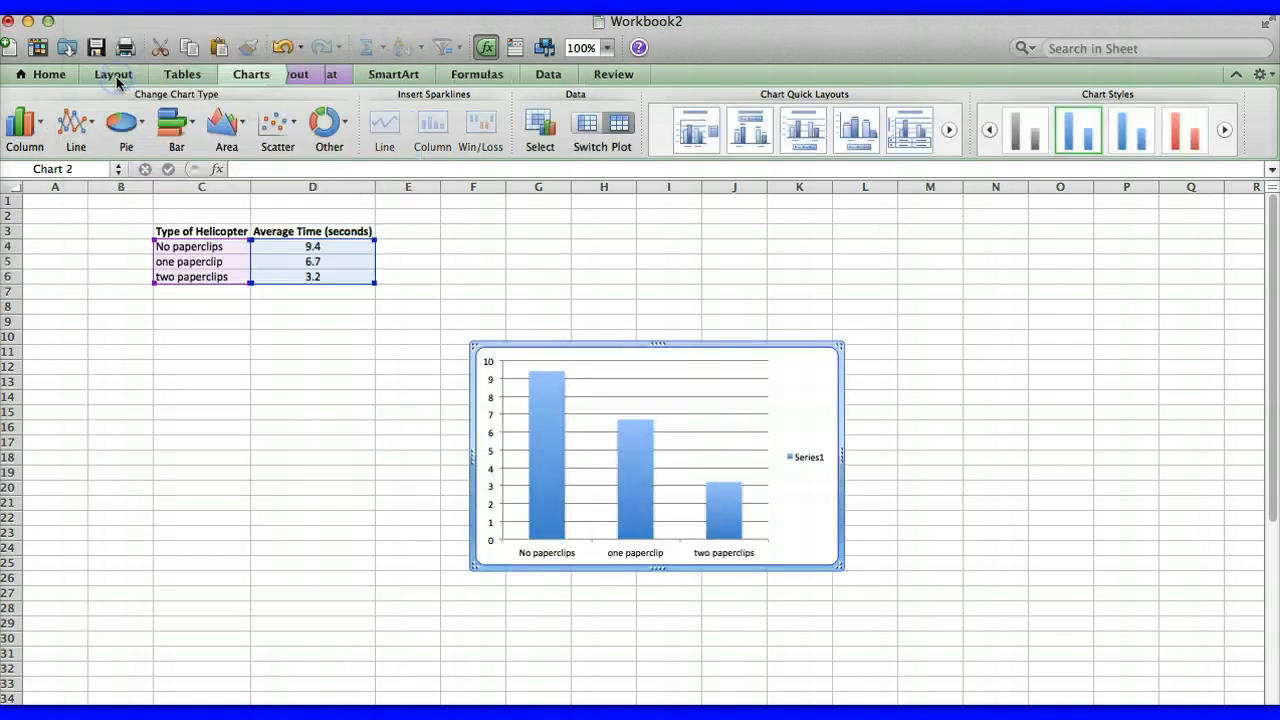
pyautogui.moveTo(596, 540)
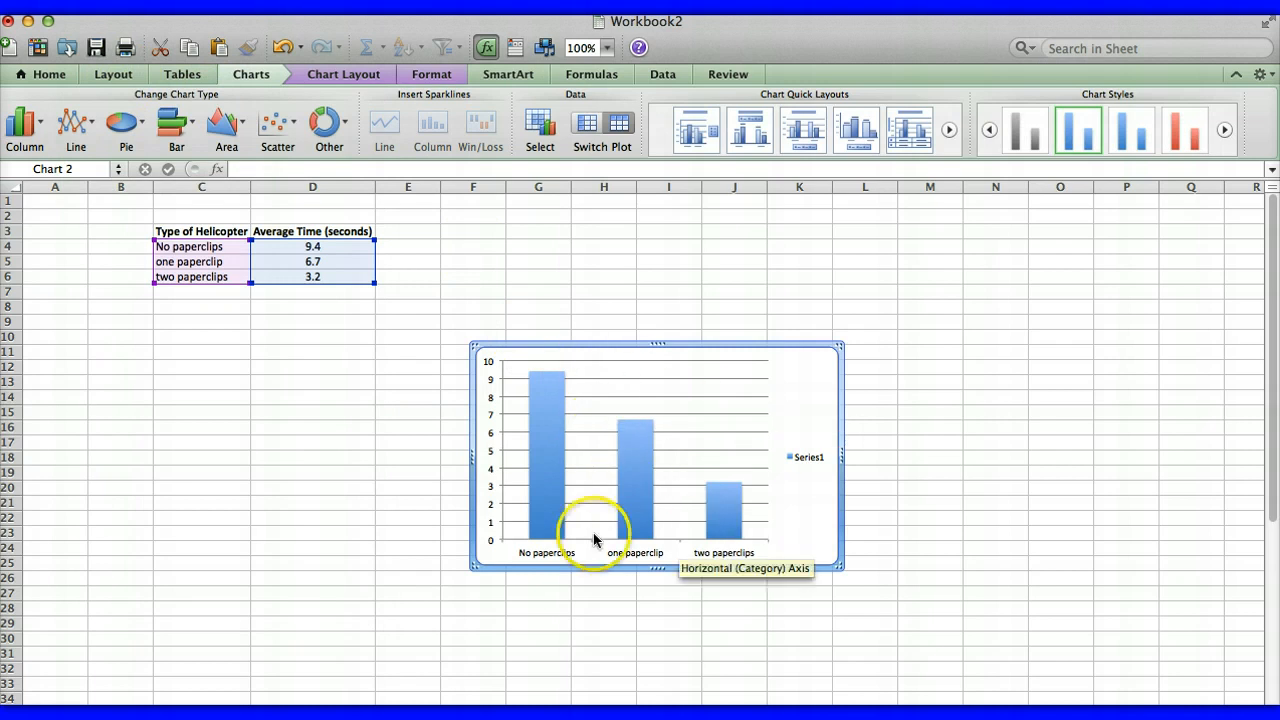
pyautogui.moveTo(692, 378)
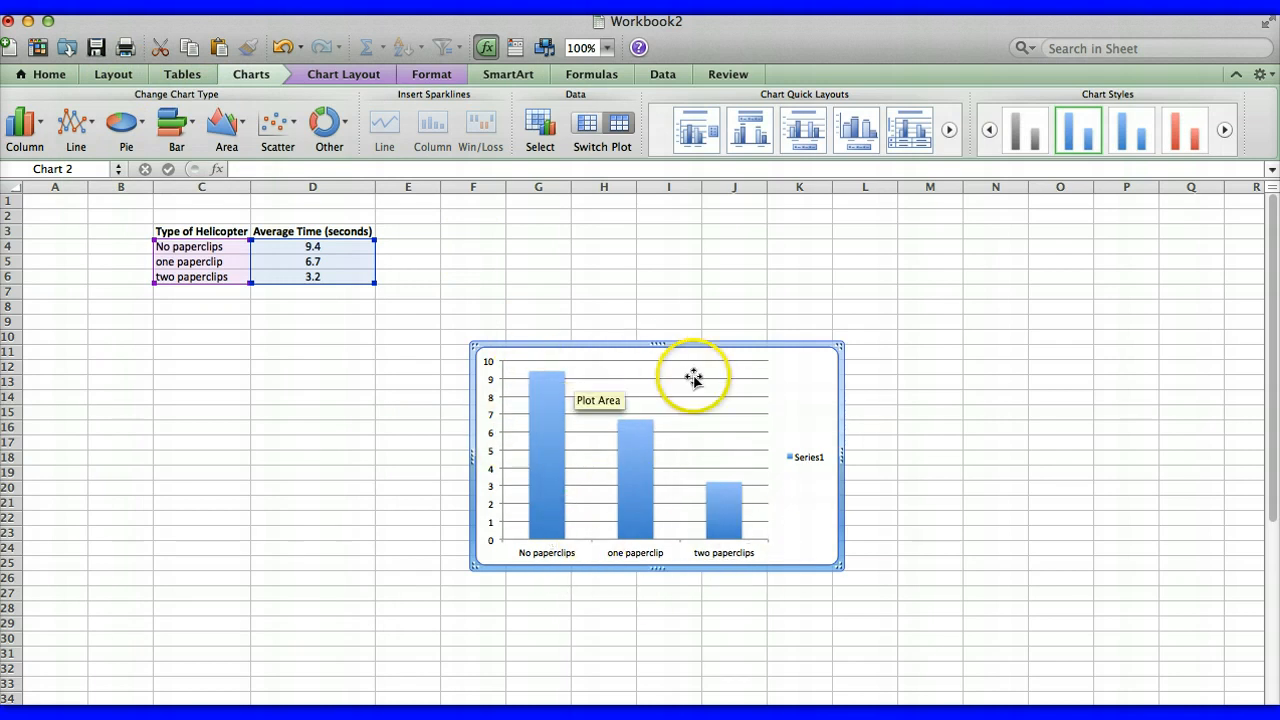
pyautogui.moveTo(816, 360)
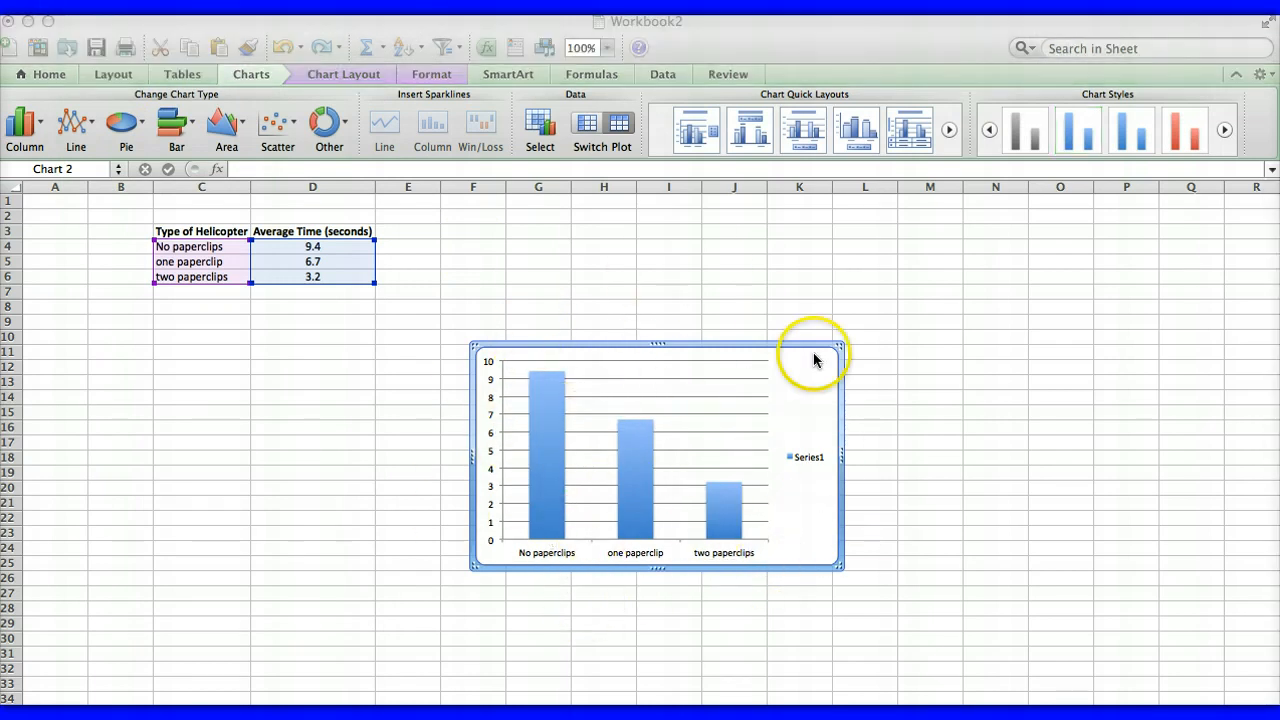
pyautogui.moveTo(652, 288)
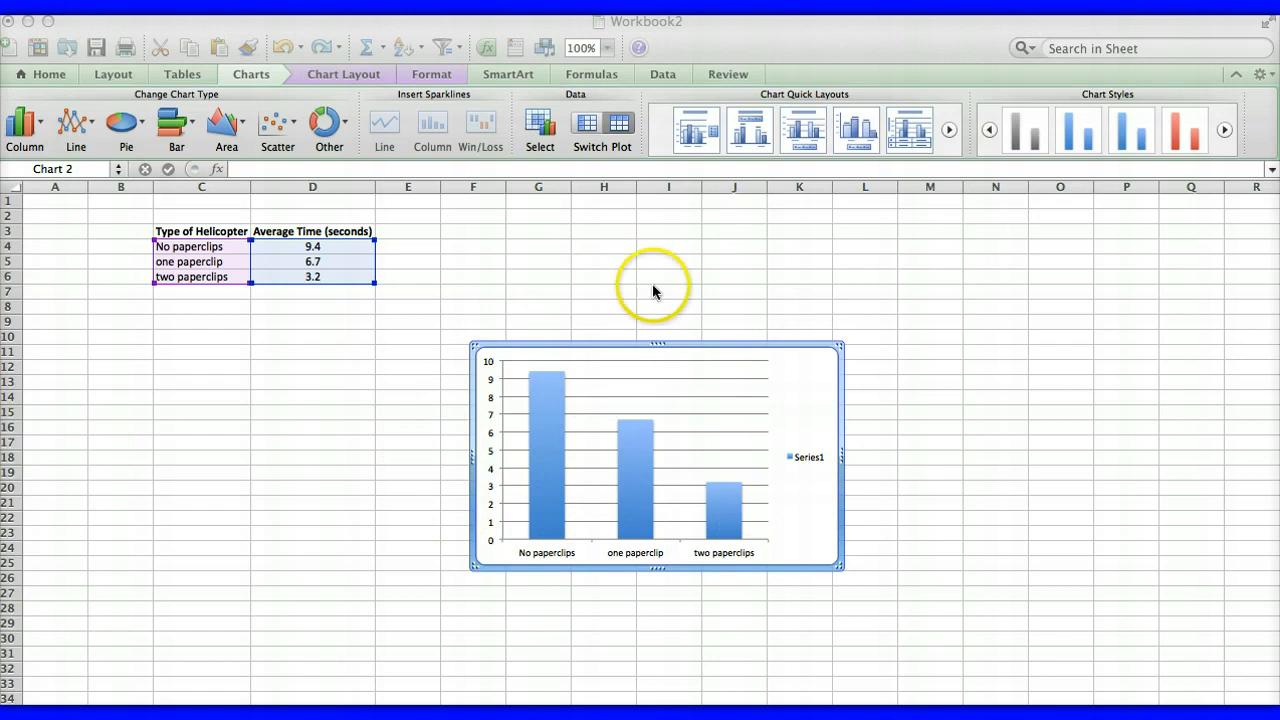
pyautogui.moveTo(562, 250)
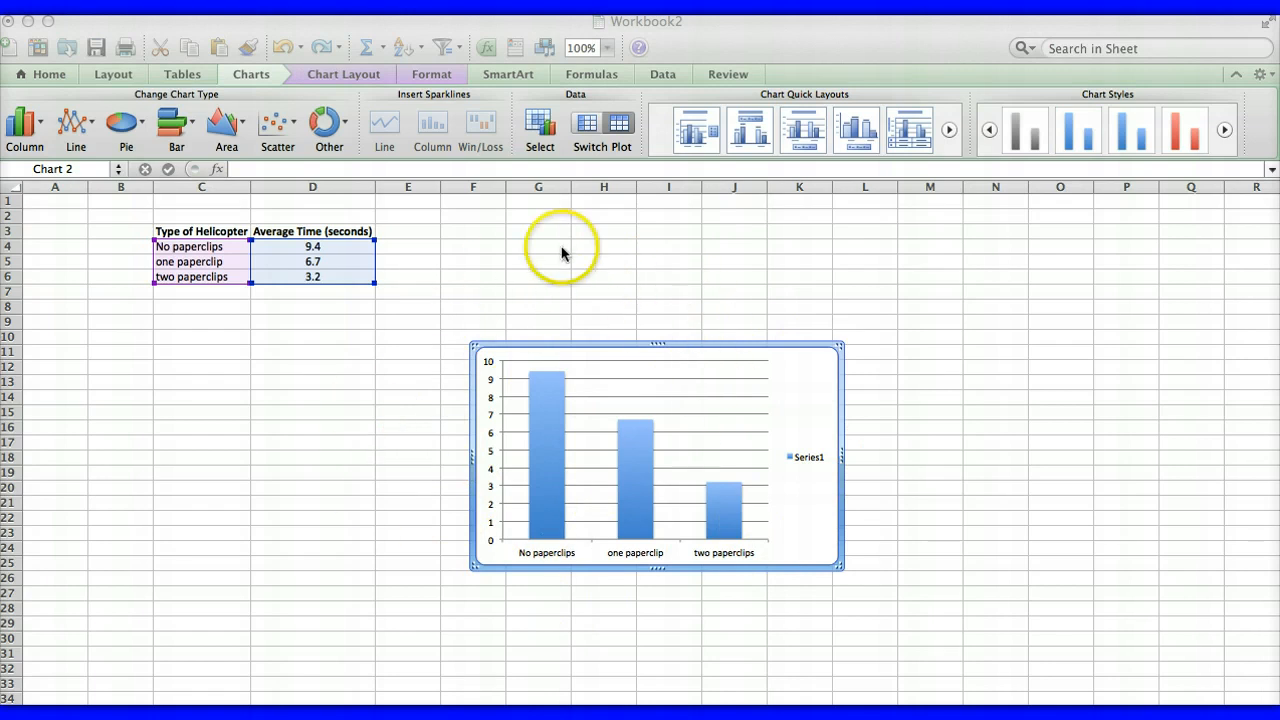
pyautogui.moveTo(444, 328)
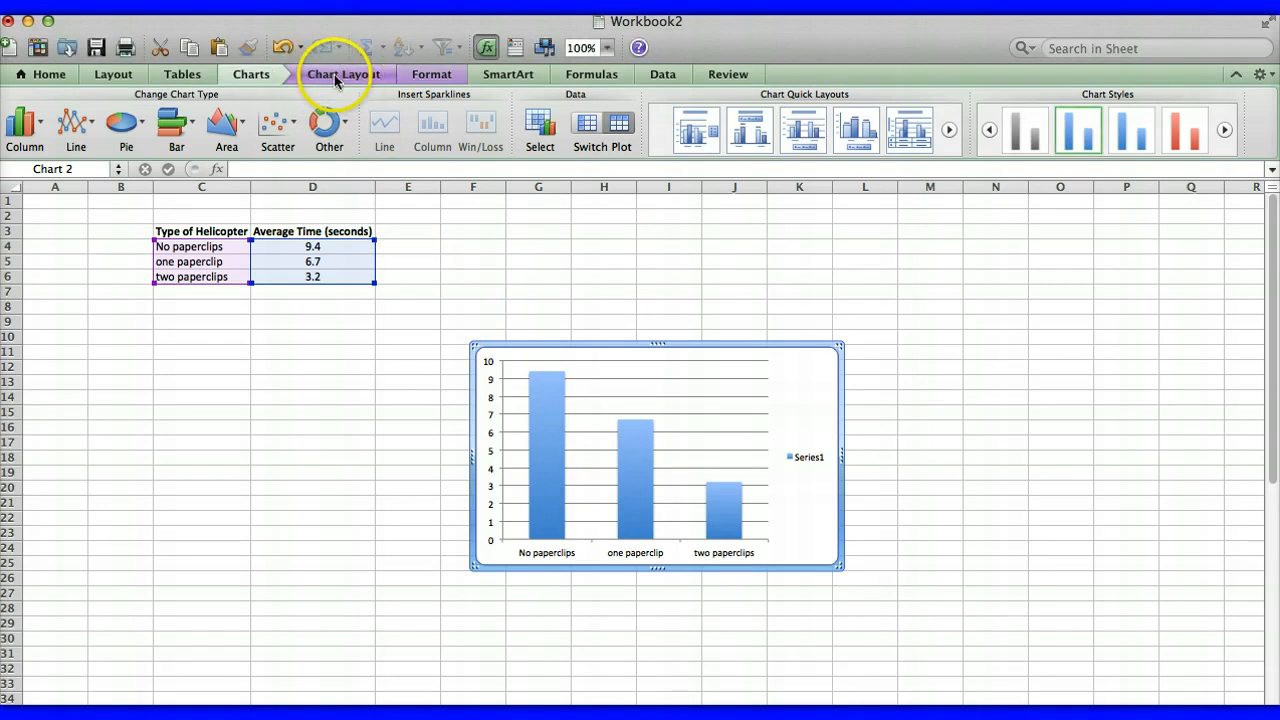
# Add a title above the chart reading 'Paper Helicopter Times'
pyautogui.click(344, 74)
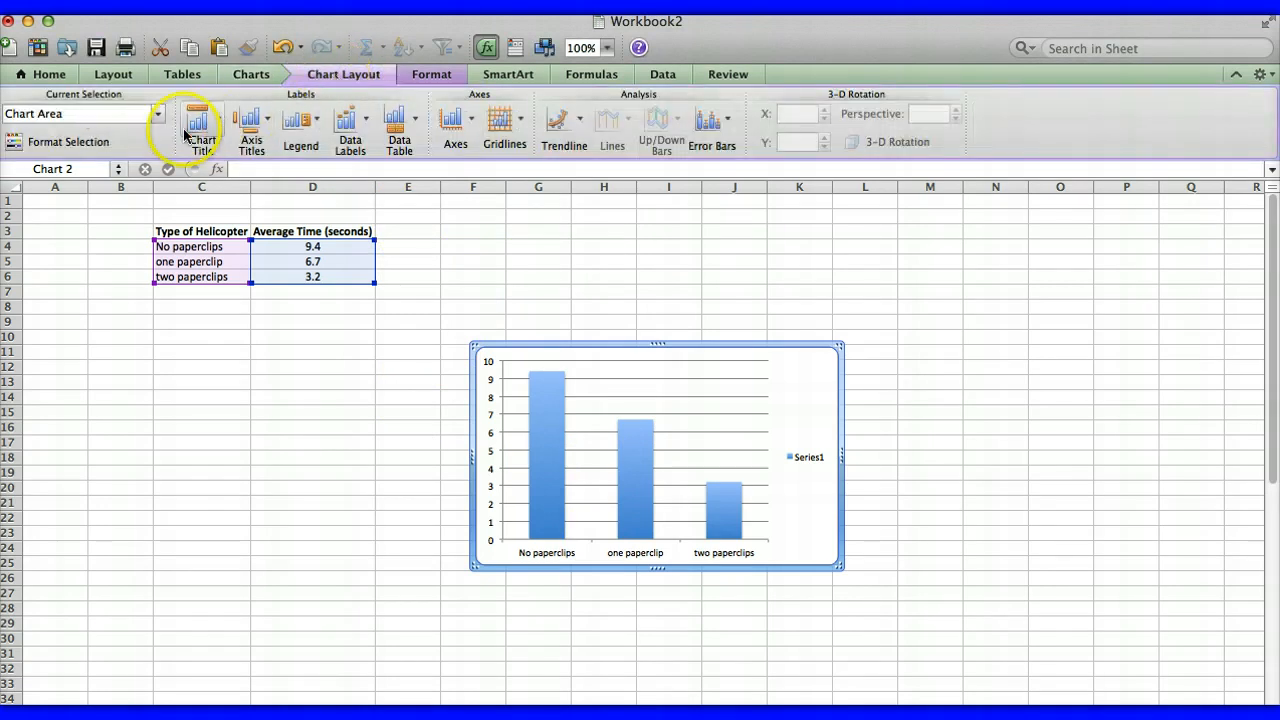
pyautogui.moveTo(200, 130)
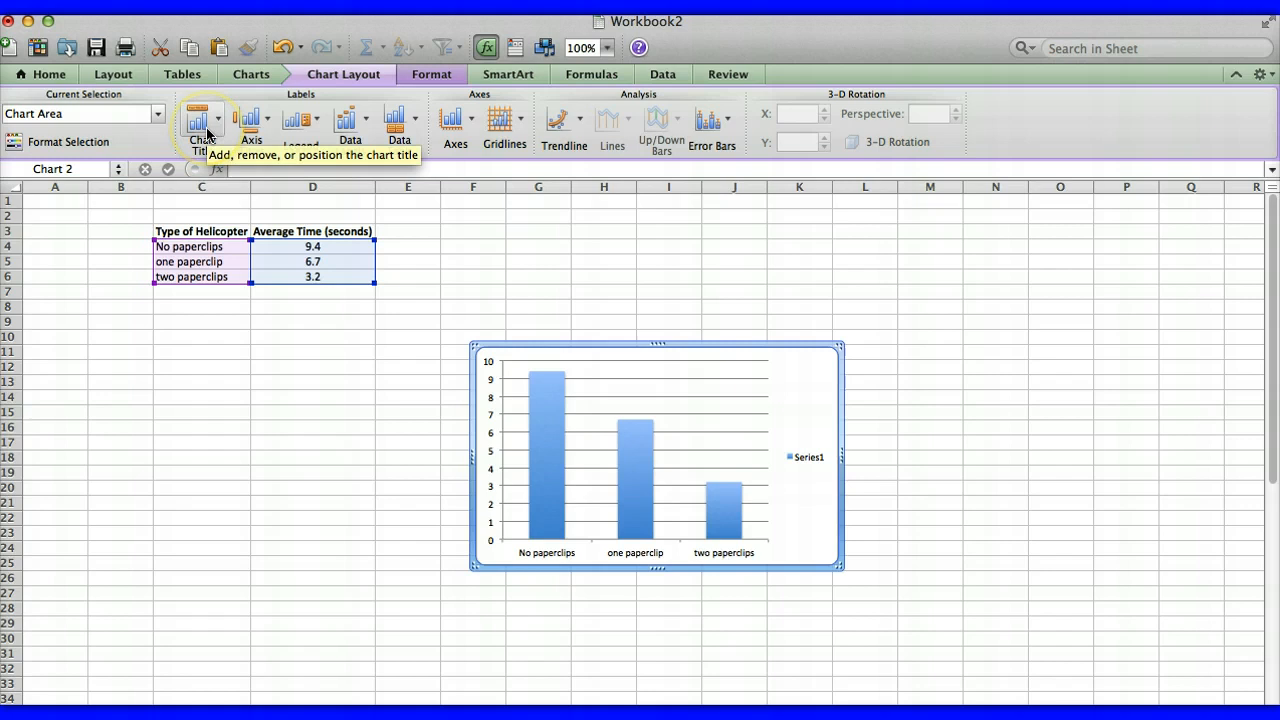
pyautogui.click(200, 124)
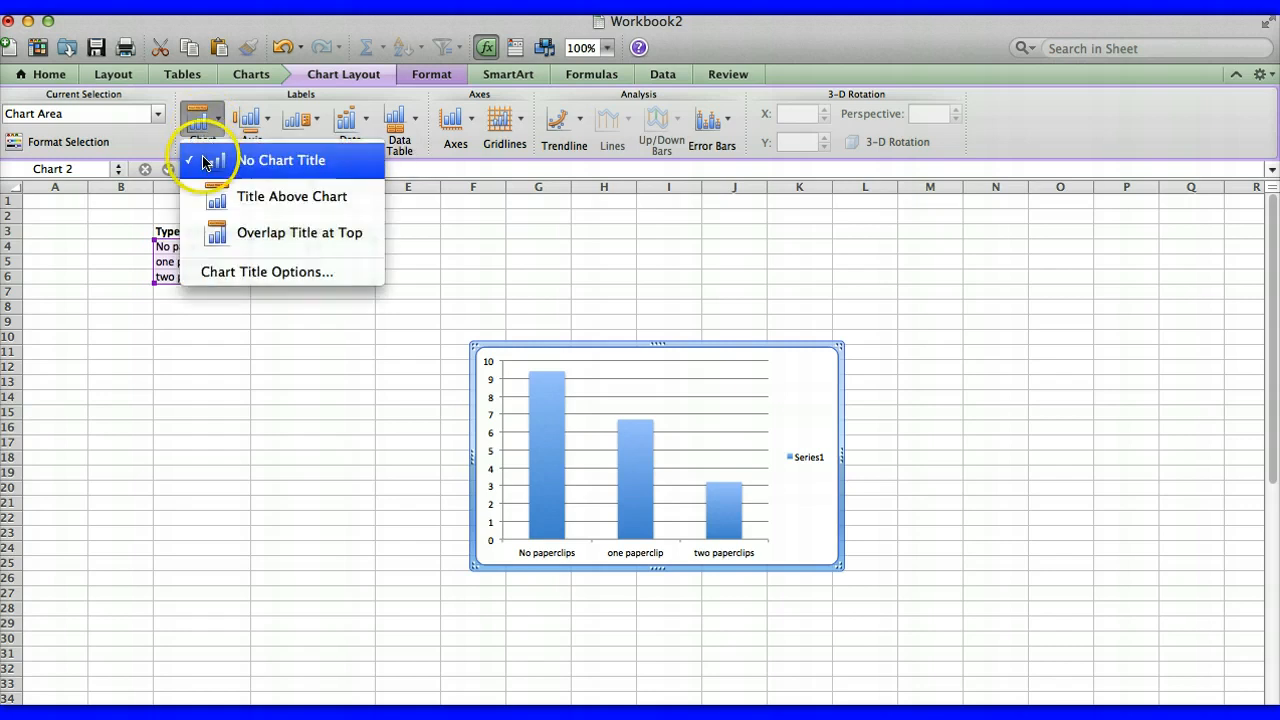
pyautogui.moveTo(292, 196)
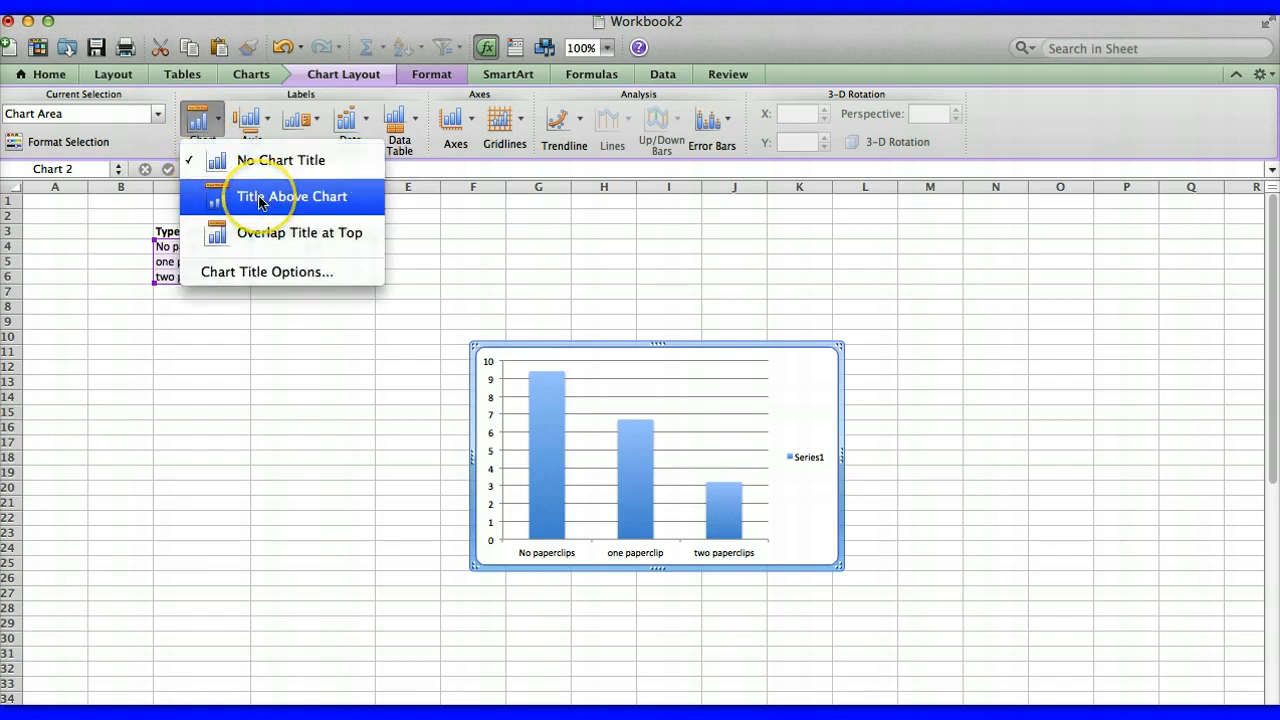
pyautogui.click(292, 196)
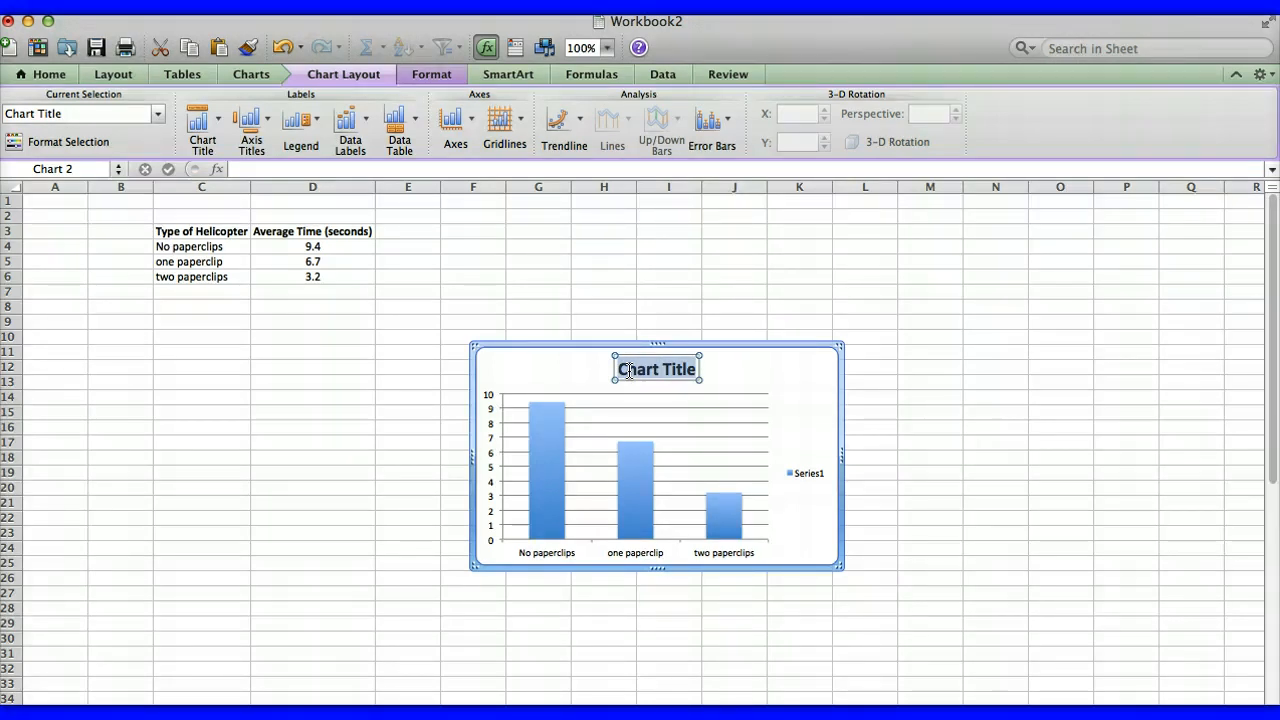
pyautogui.write('Paper Heli')
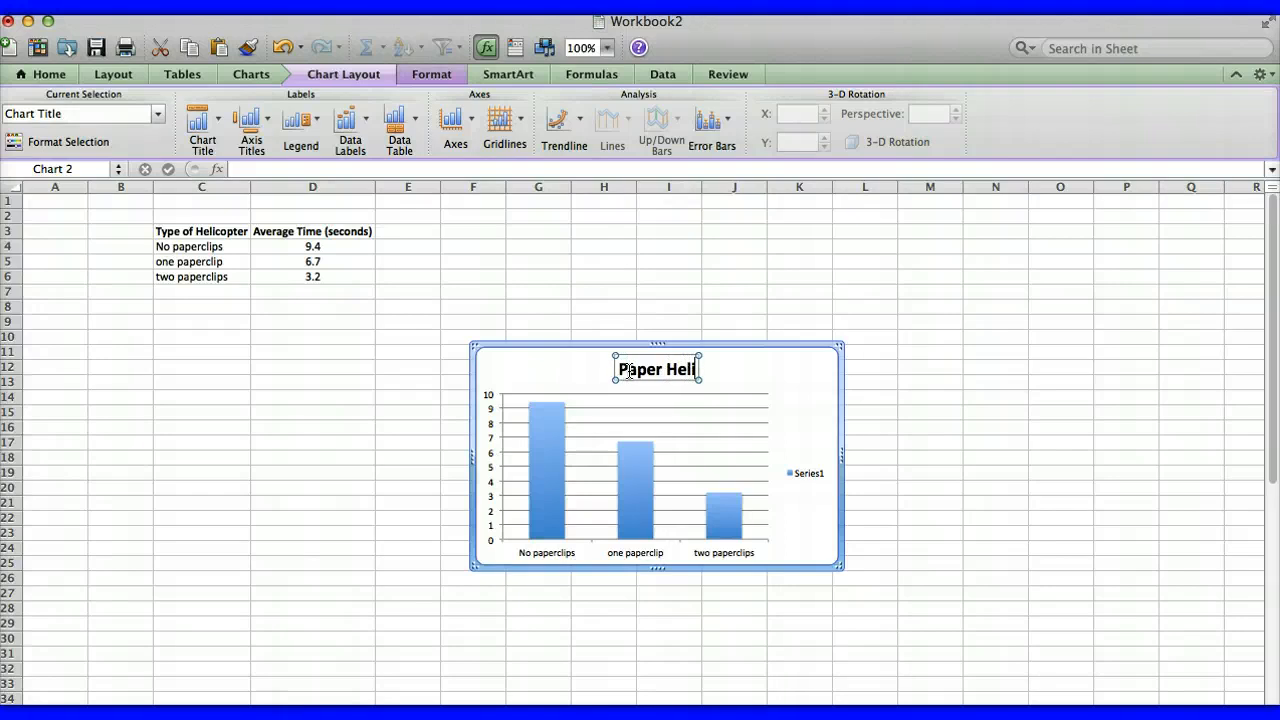
pyautogui.write('copter')
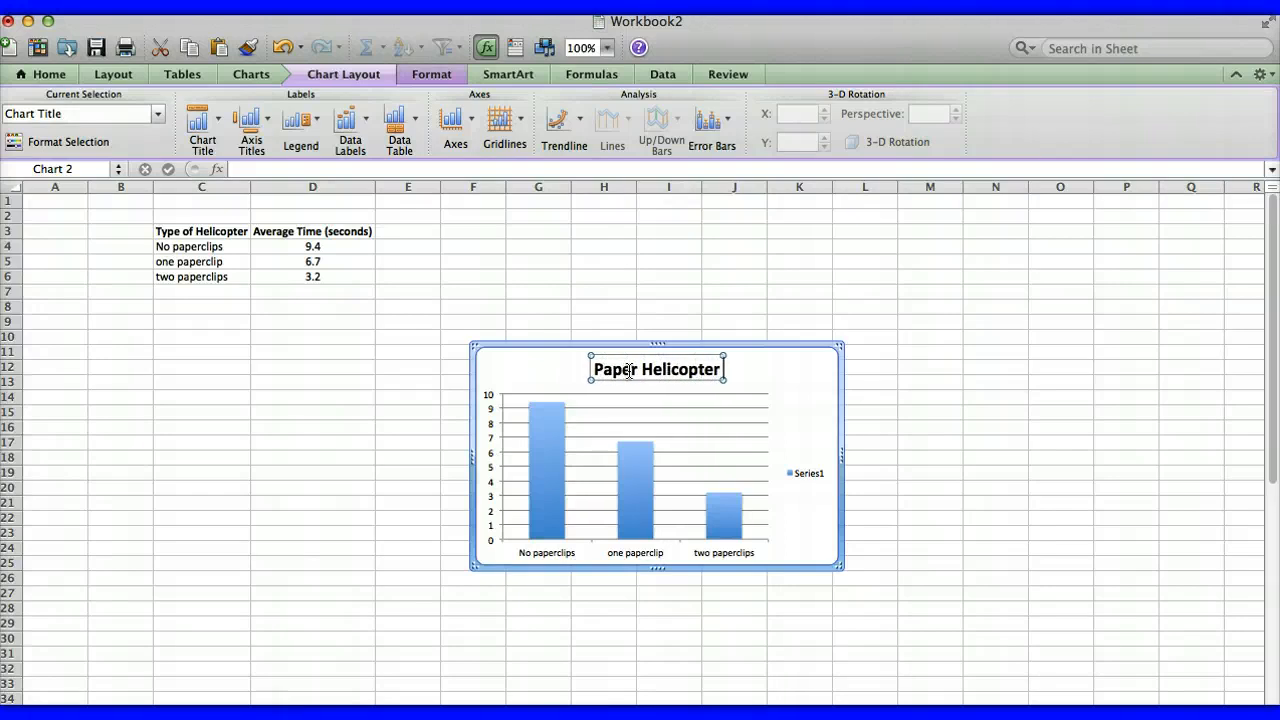
pyautogui.write('Tim')
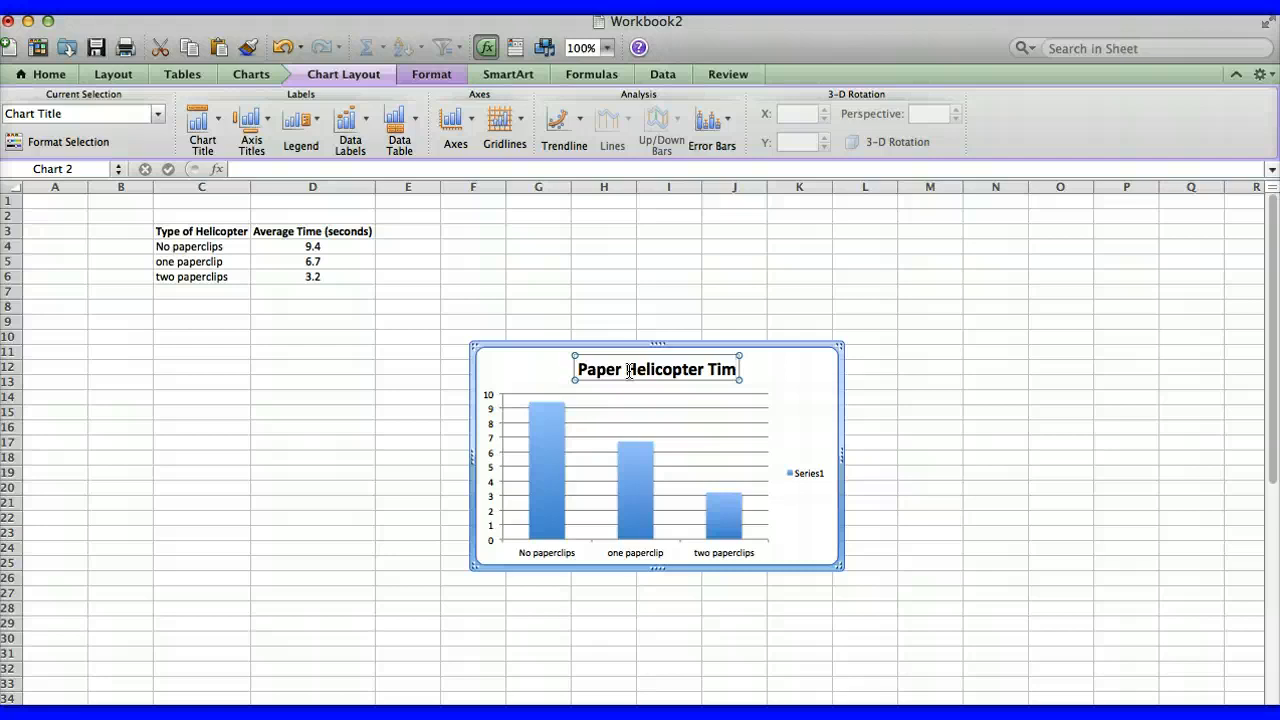
pyautogui.write('es')
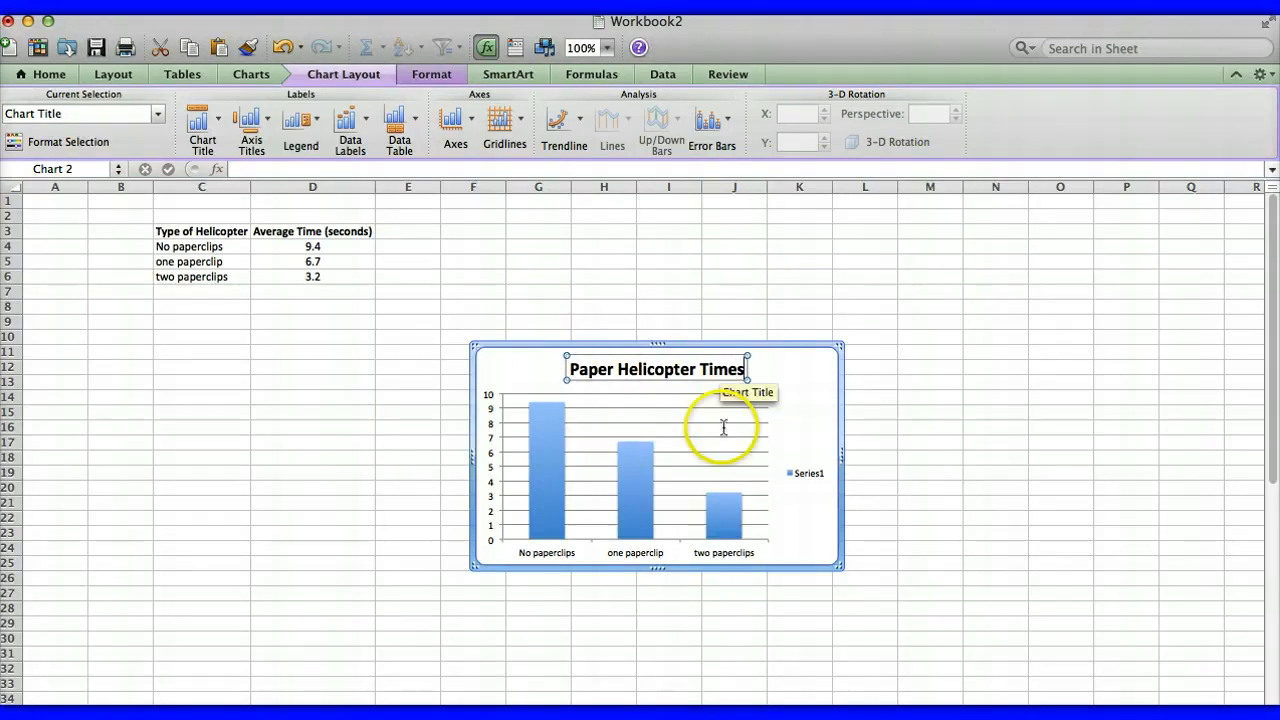
pyautogui.moveTo(476, 532)
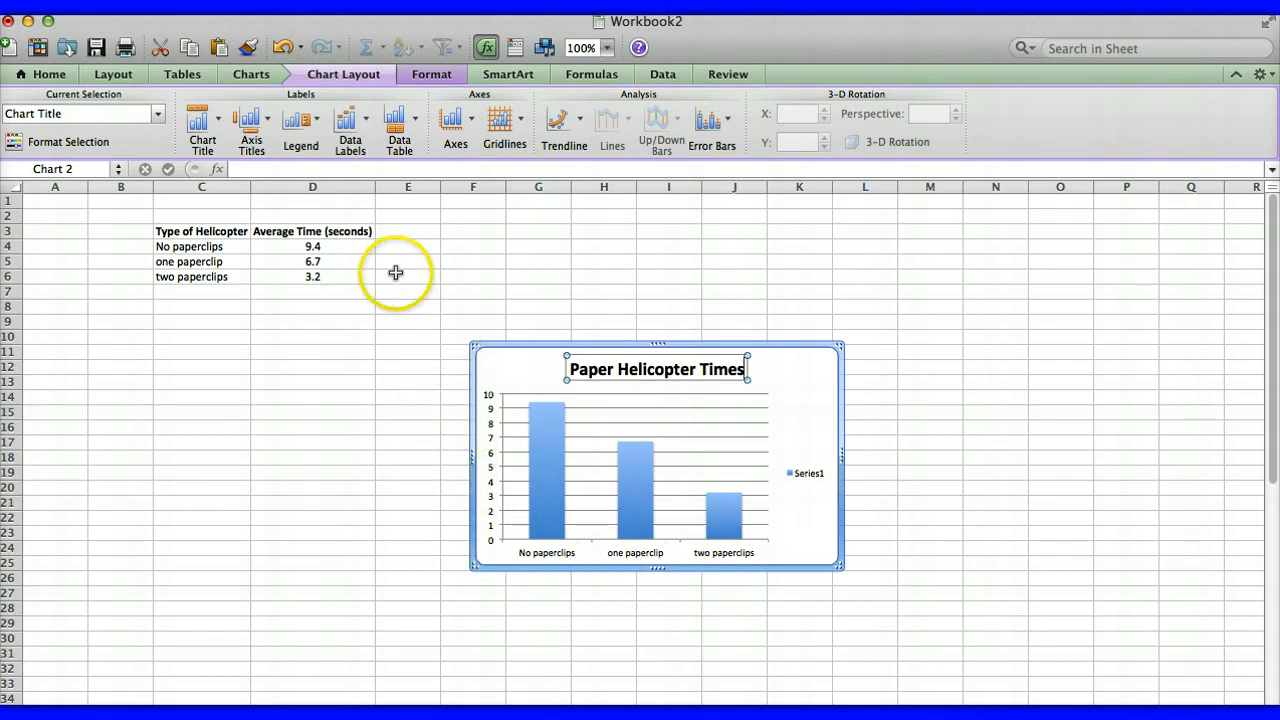
pyautogui.moveTo(336, 82)
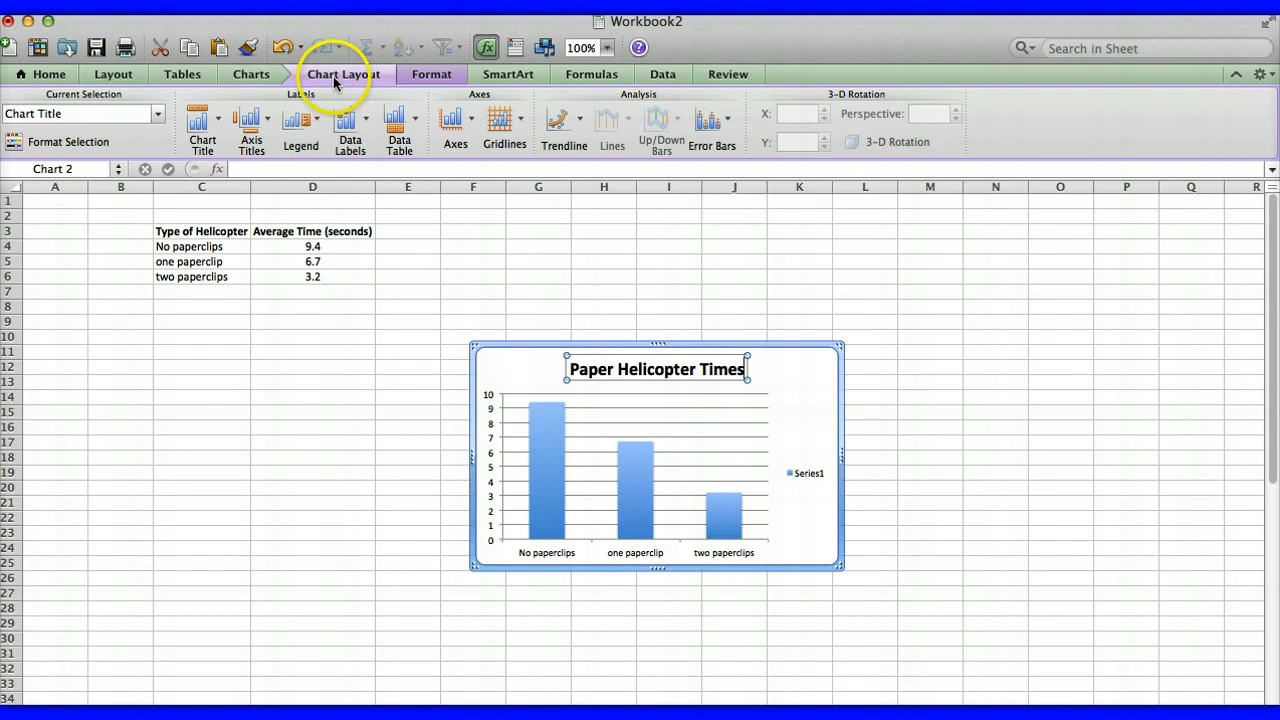
pyautogui.moveTo(348, 140)
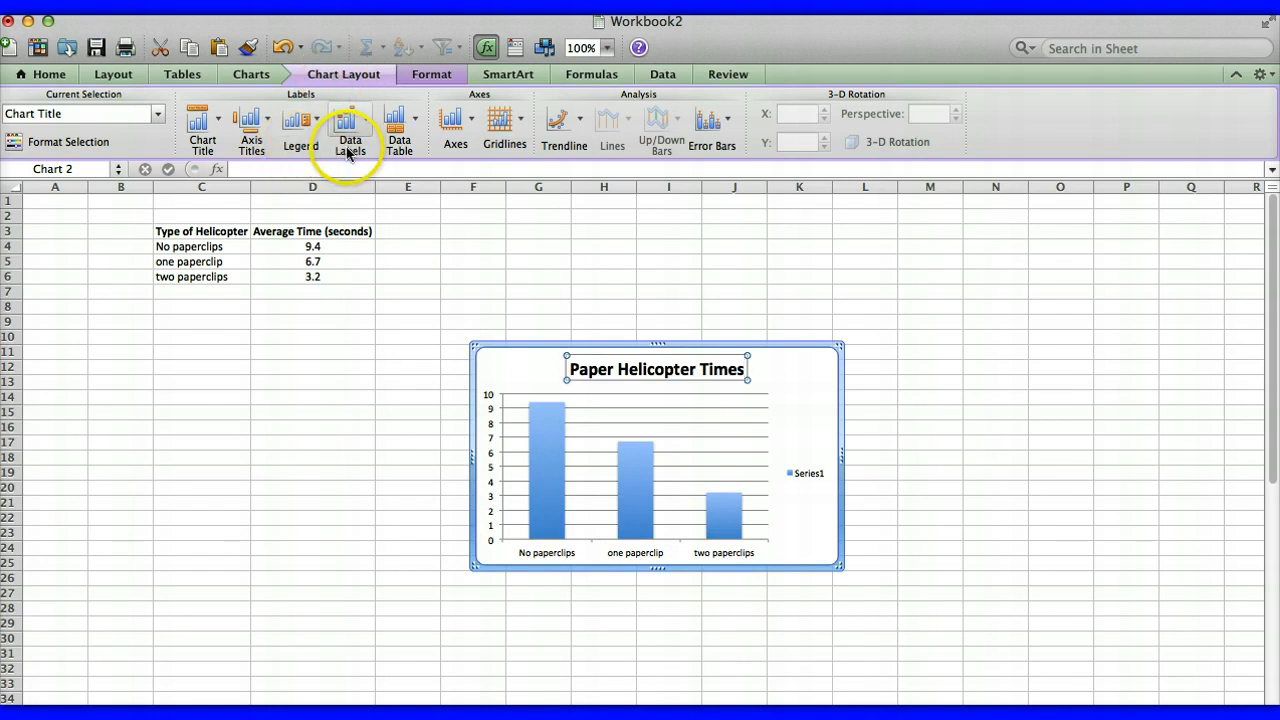
pyautogui.moveTo(252, 124)
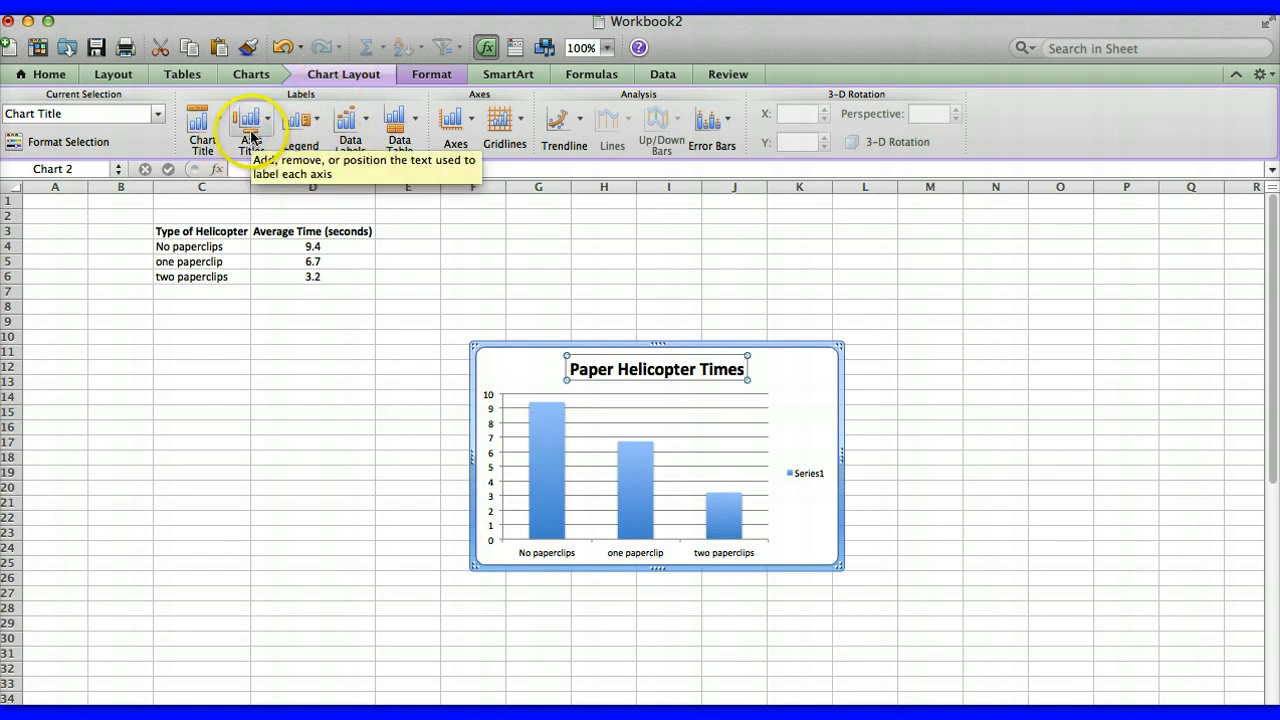
# Add a title below the horizontal axis and enter 'Types of helicopters'
pyautogui.click(252, 120)
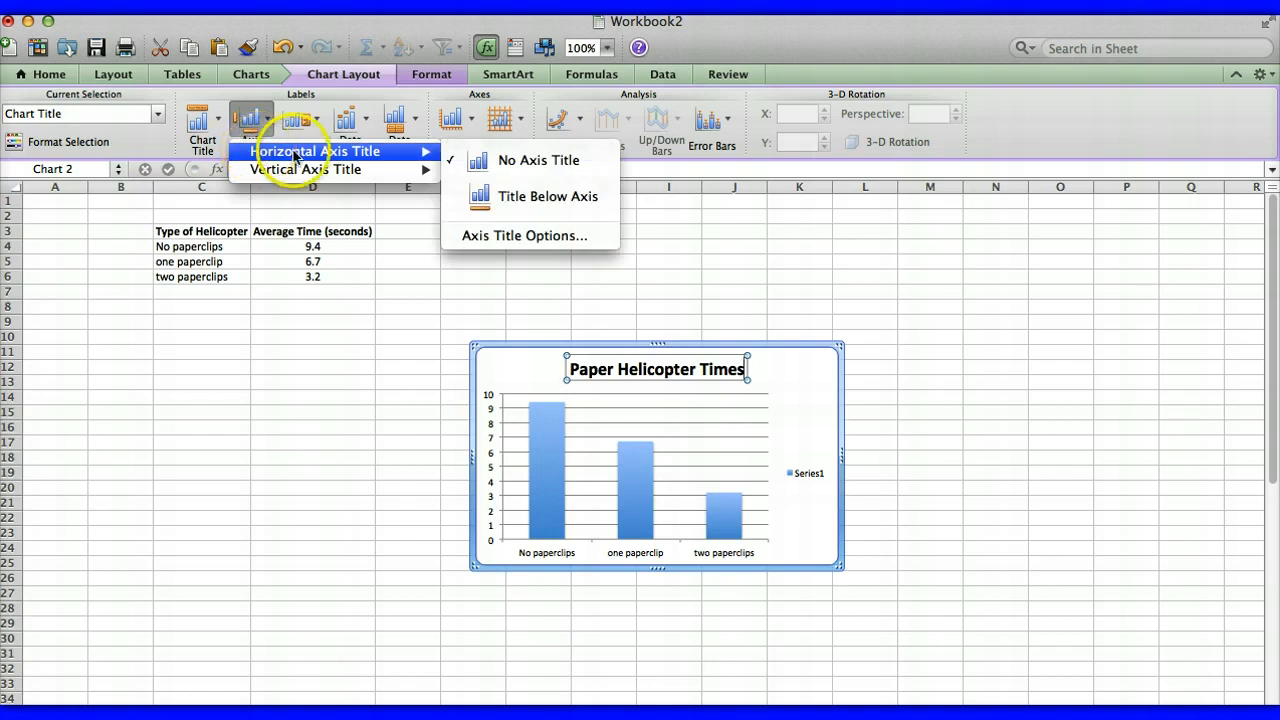
pyautogui.moveTo(548, 196)
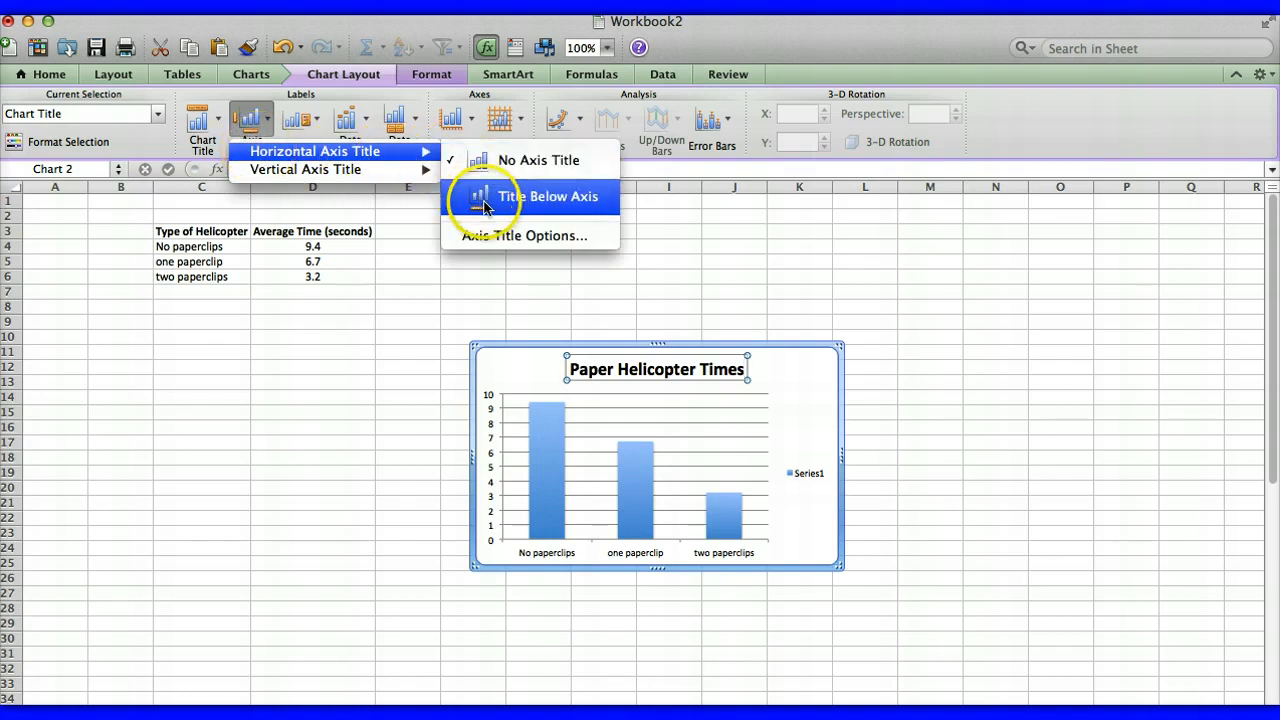
pyautogui.moveTo(524, 190)
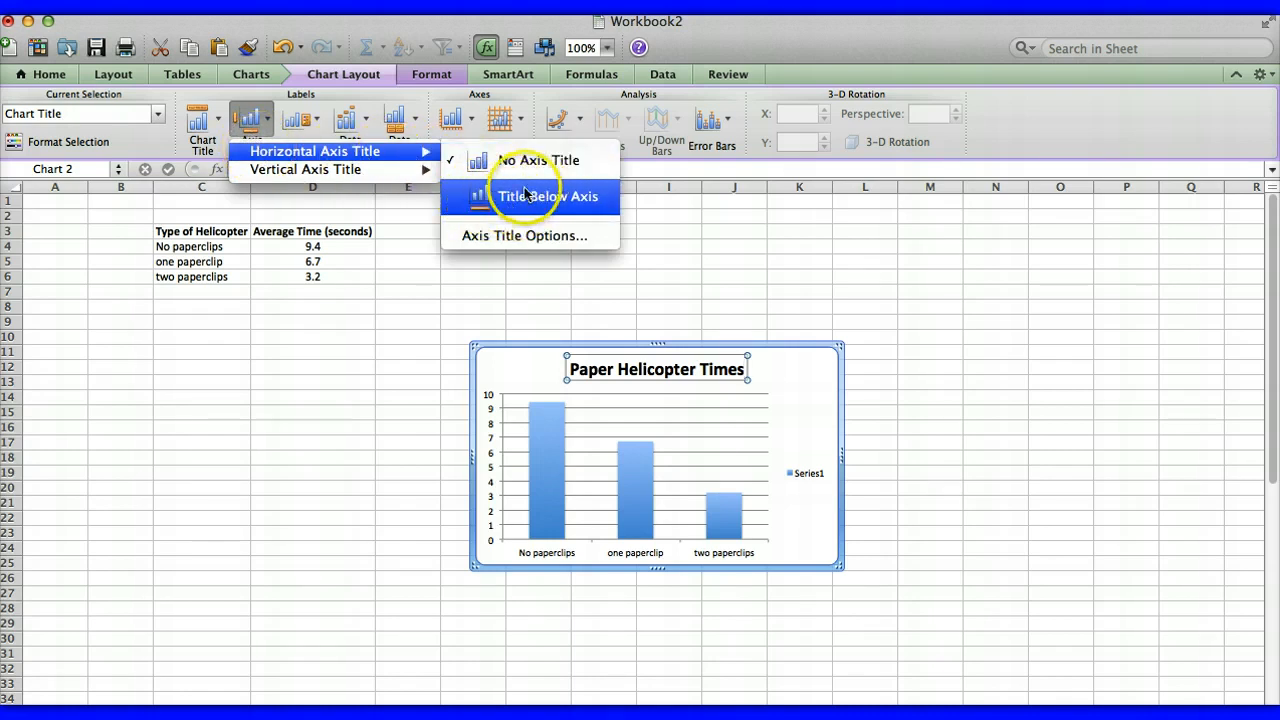
pyautogui.click(548, 196)
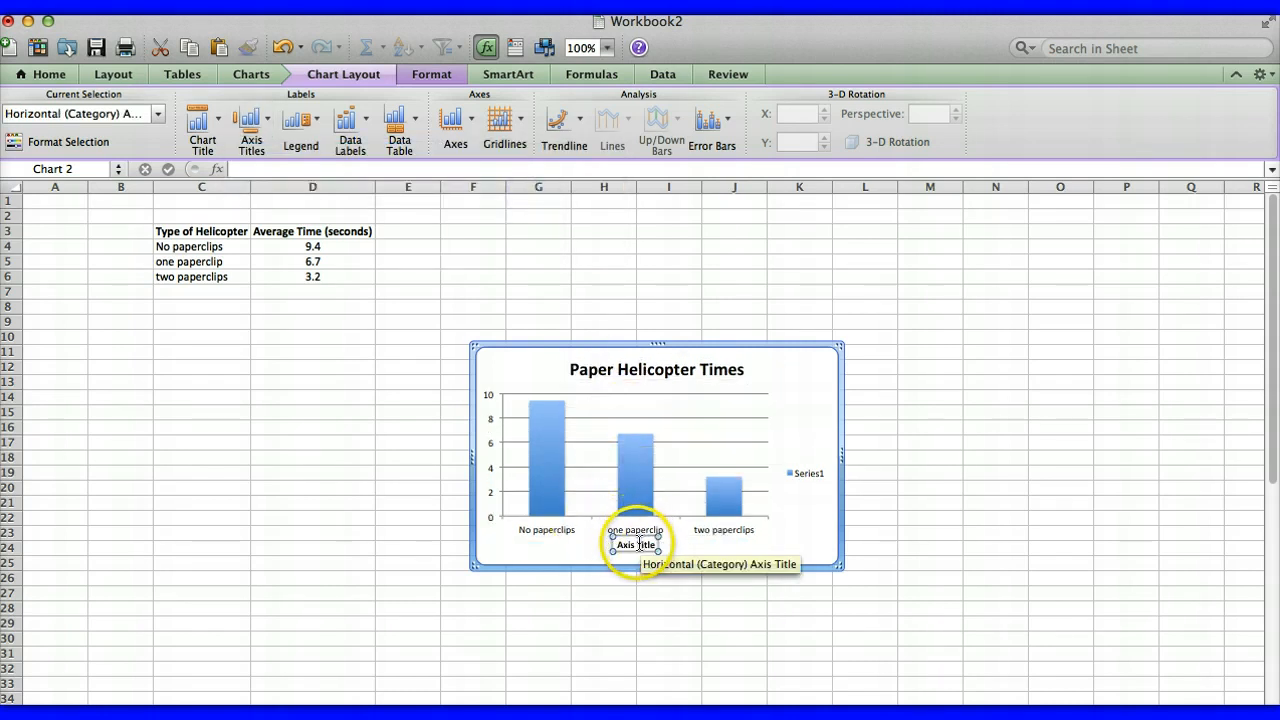
pyautogui.click(636, 544)
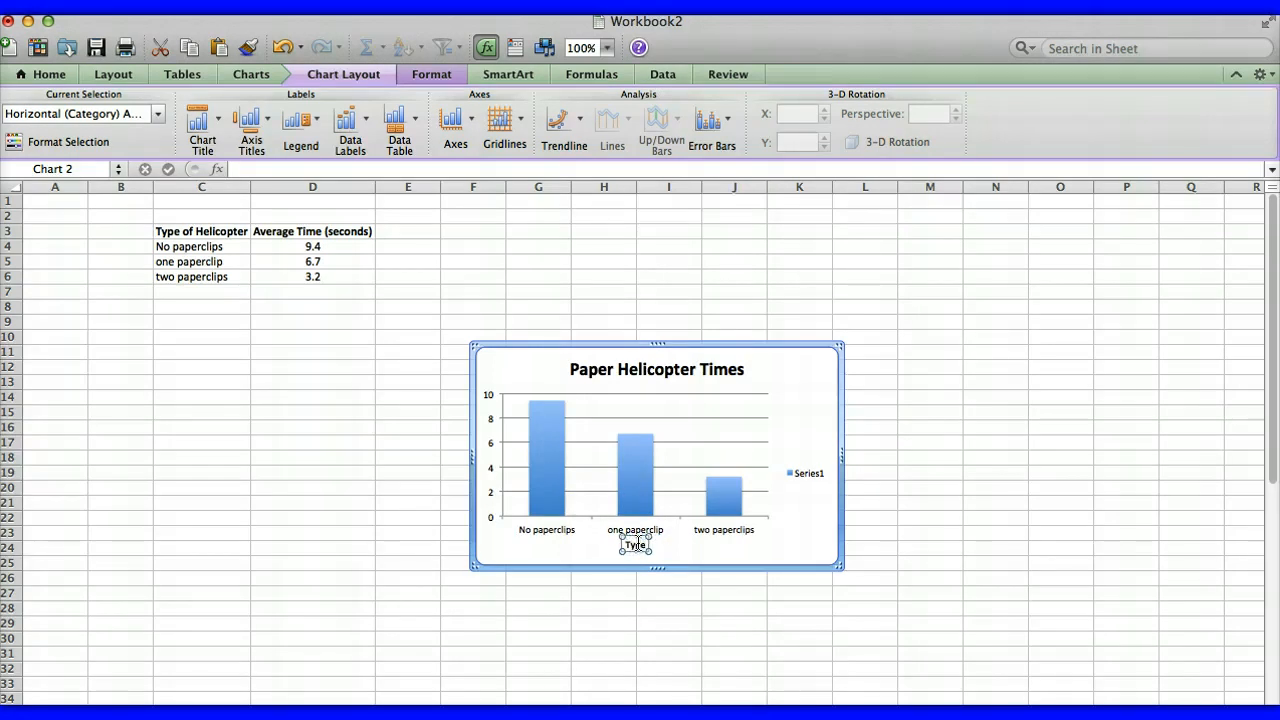
pyautogui.write('Types of helicopters')
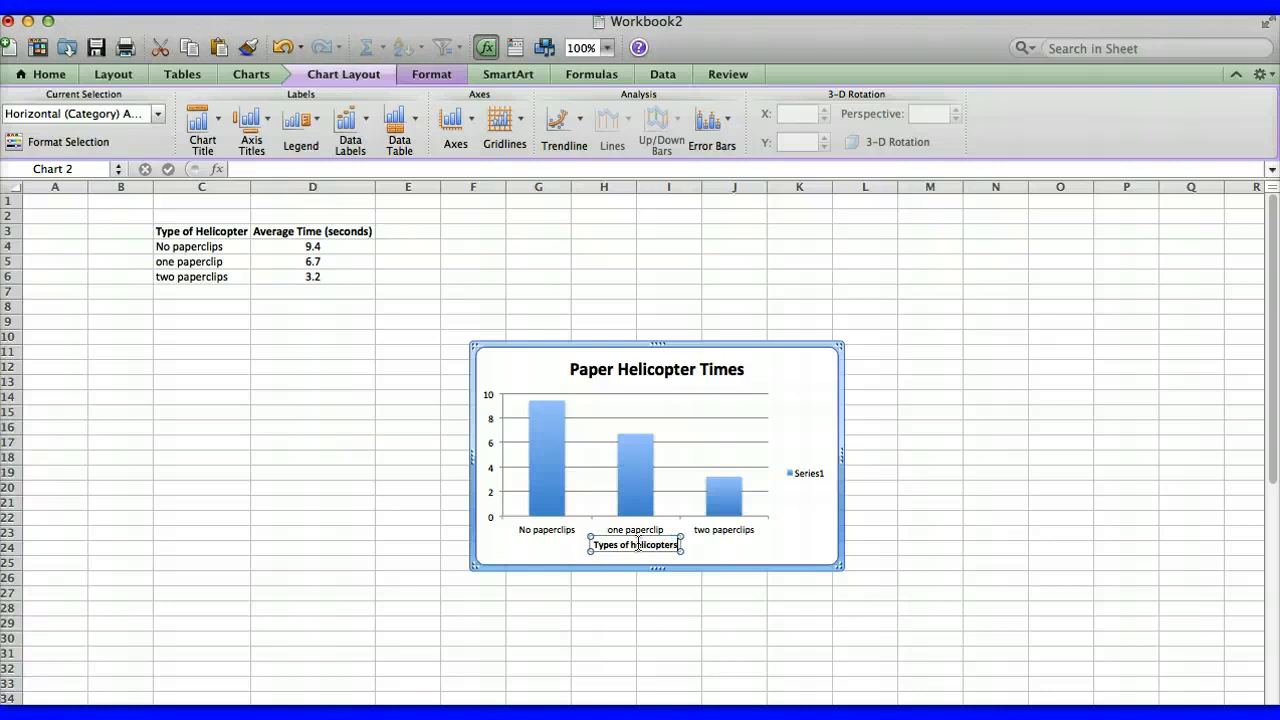
pyautogui.moveTo(448, 470)
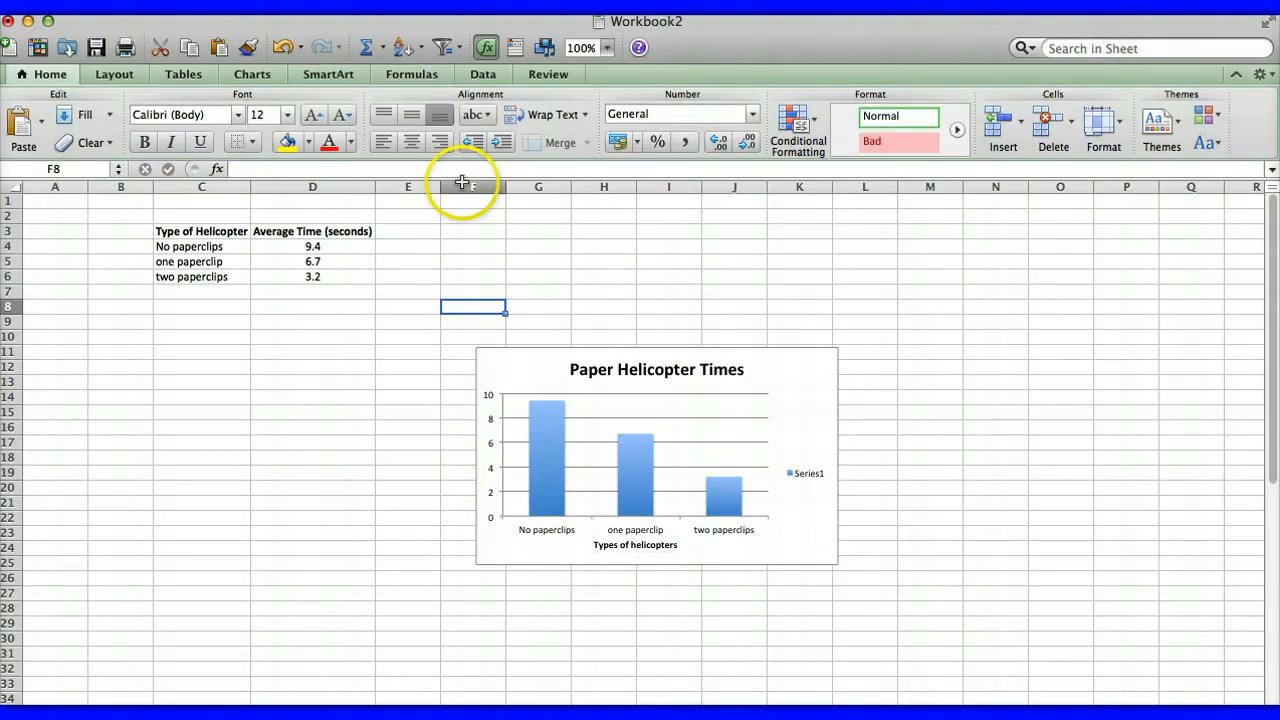
pyautogui.moveTo(550, 328)
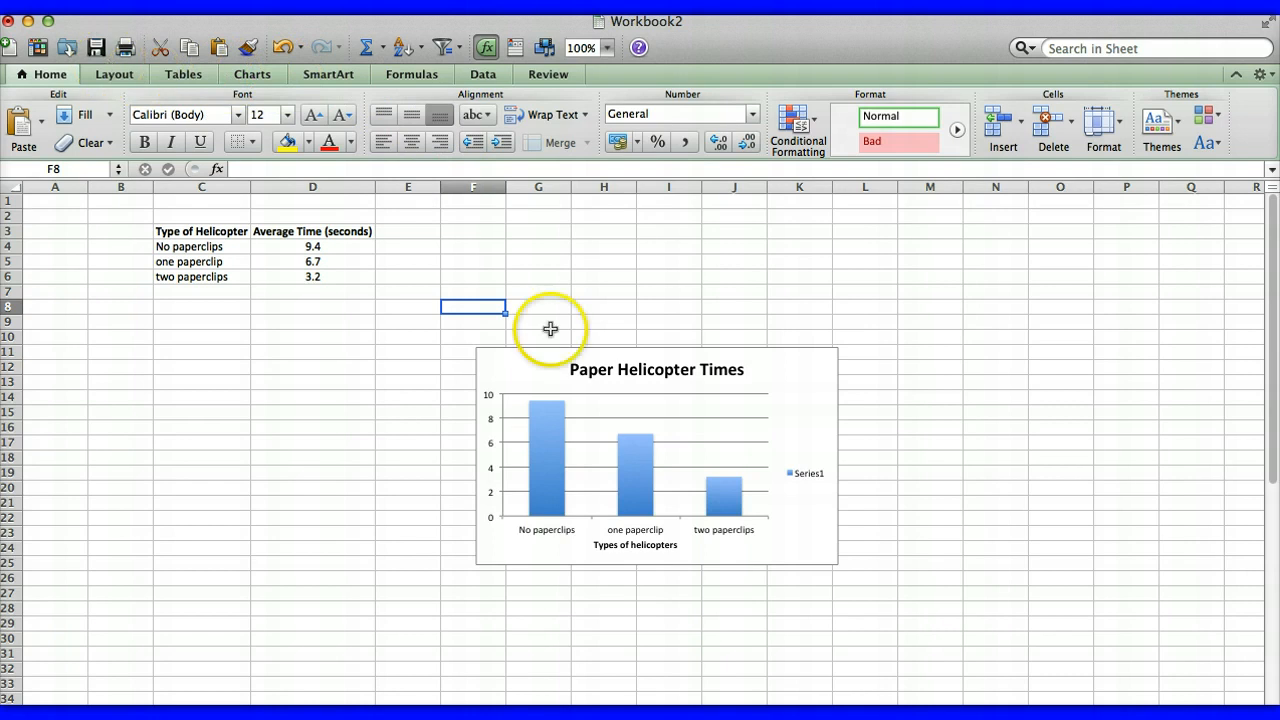
# Reselect the chart and show the Axis Titles choices for the vertical axis
pyautogui.click(656, 456)
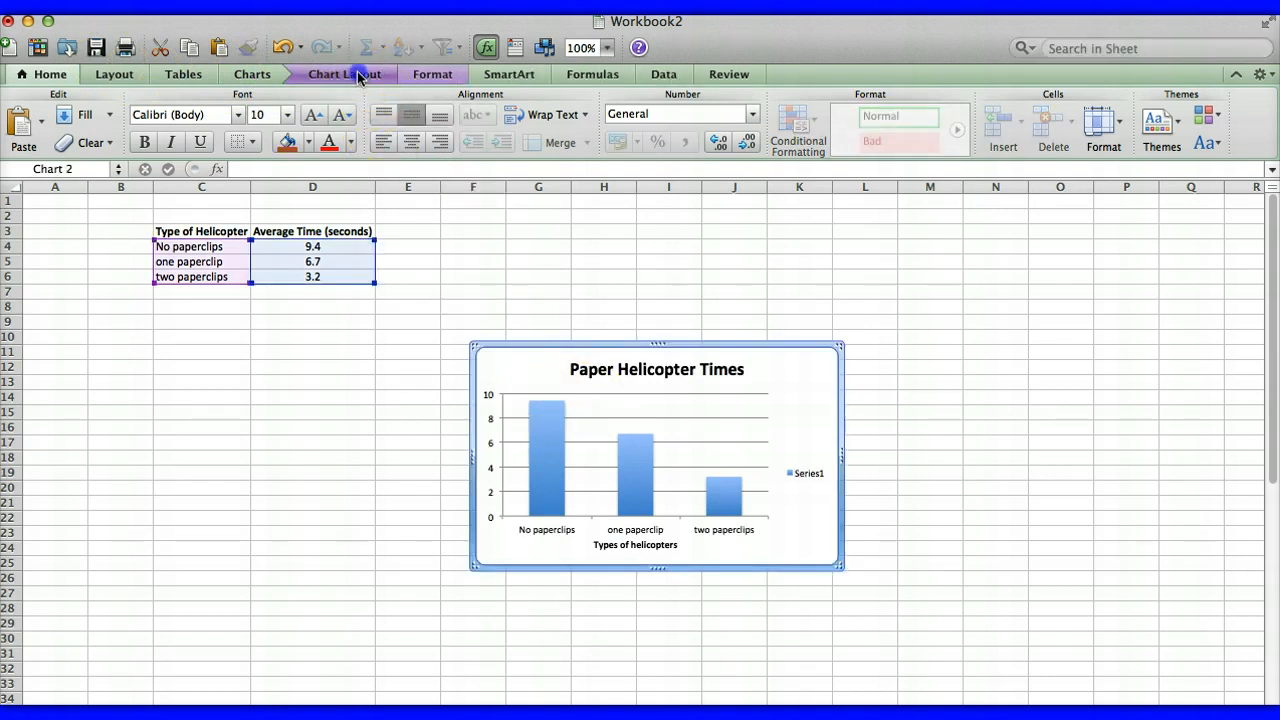
pyautogui.click(344, 74)
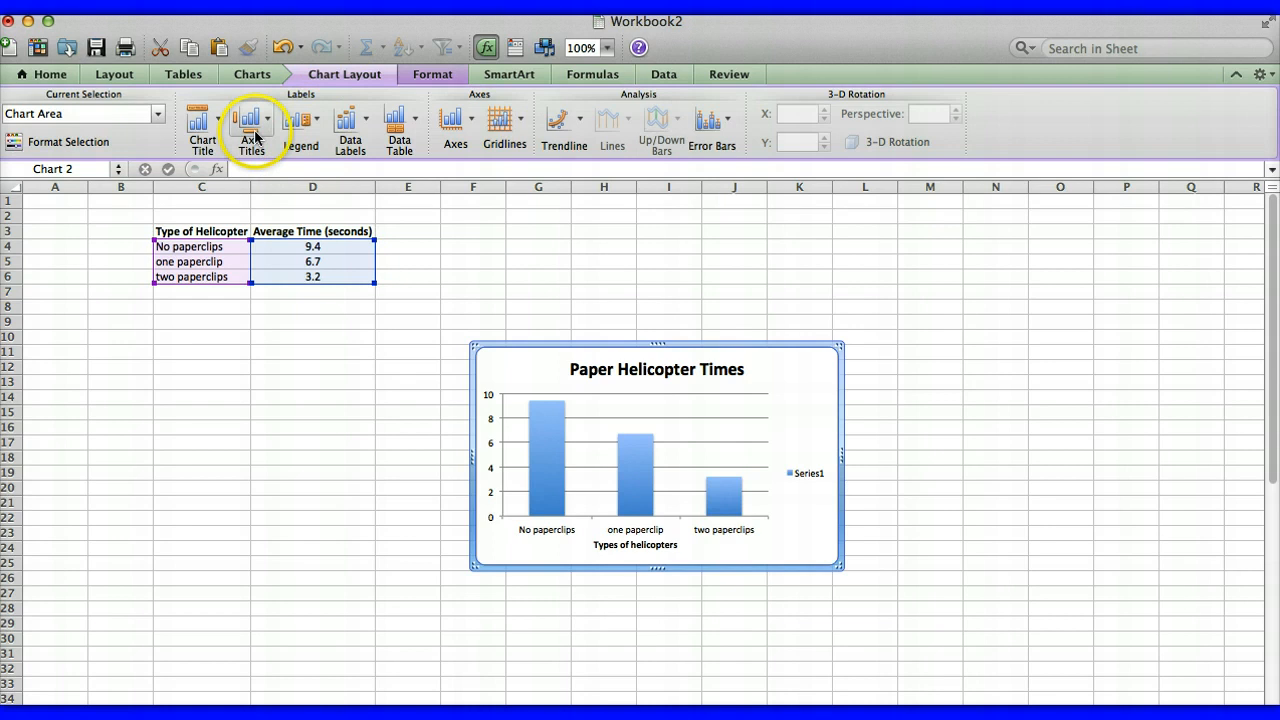
pyautogui.click(252, 124)
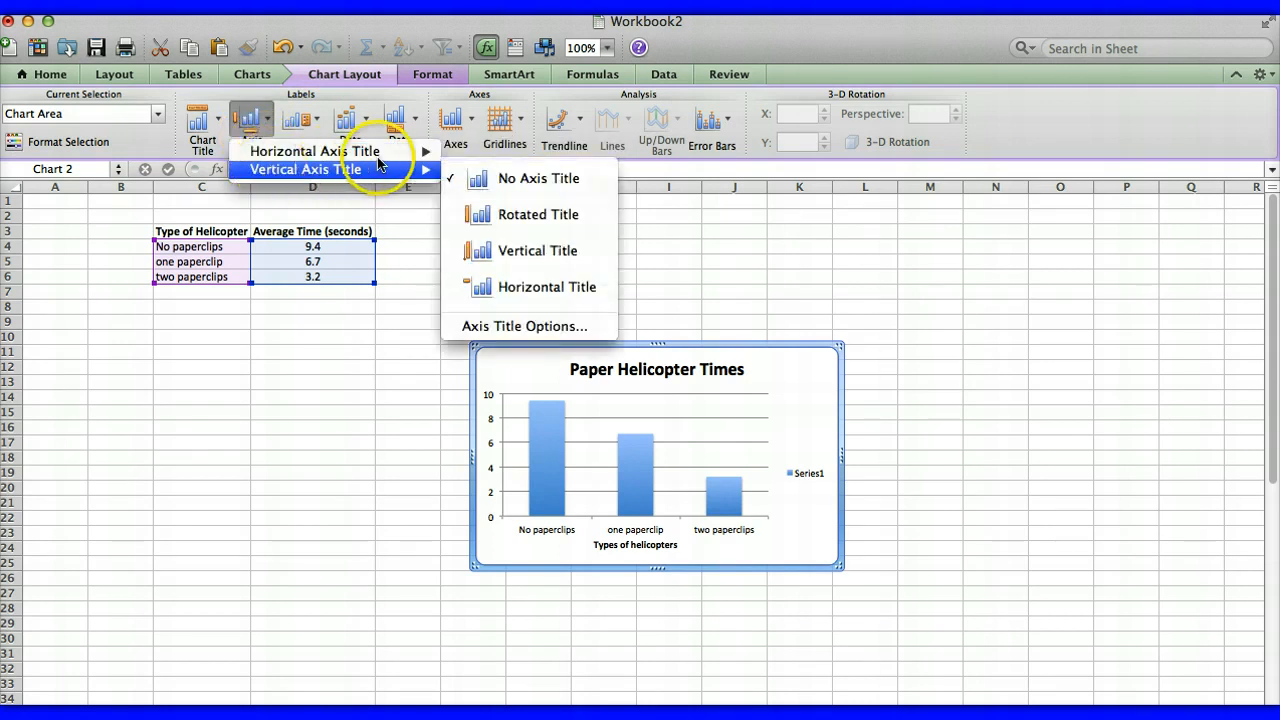
pyautogui.moveTo(490, 214)
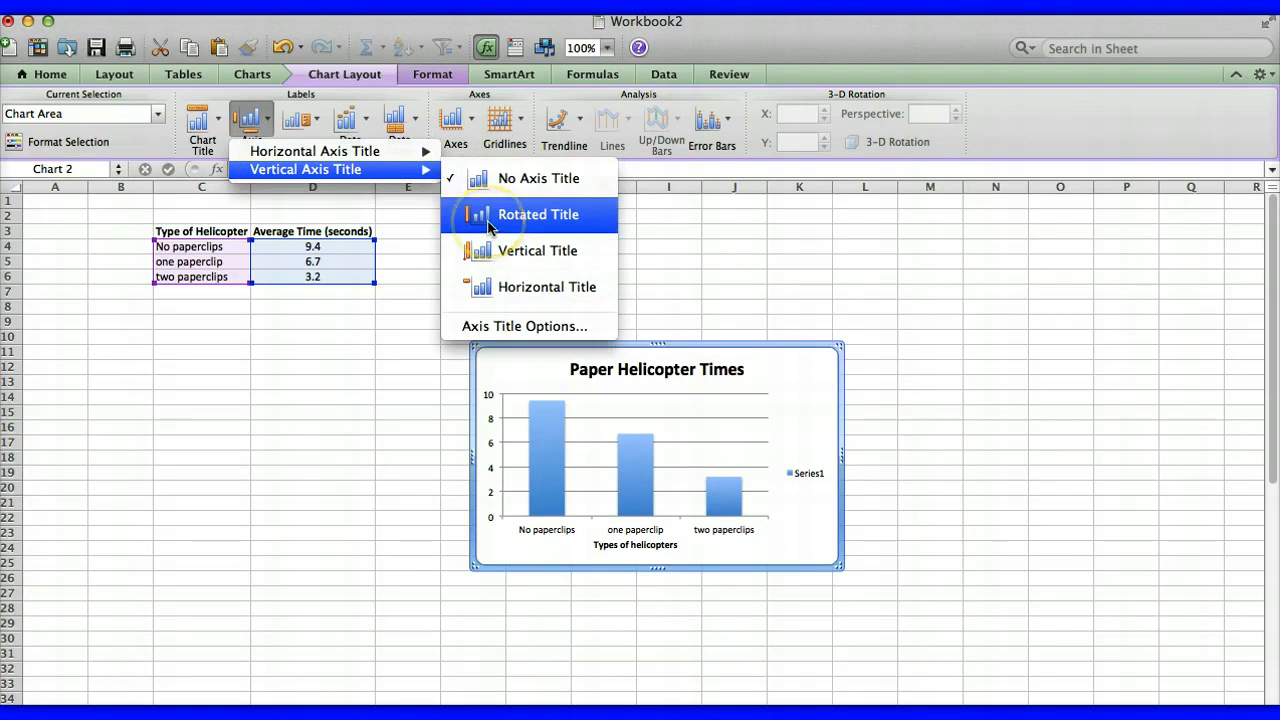
# Add a rotated vertical axis title reading 'Time (seconds)'
pyautogui.click(538, 214)
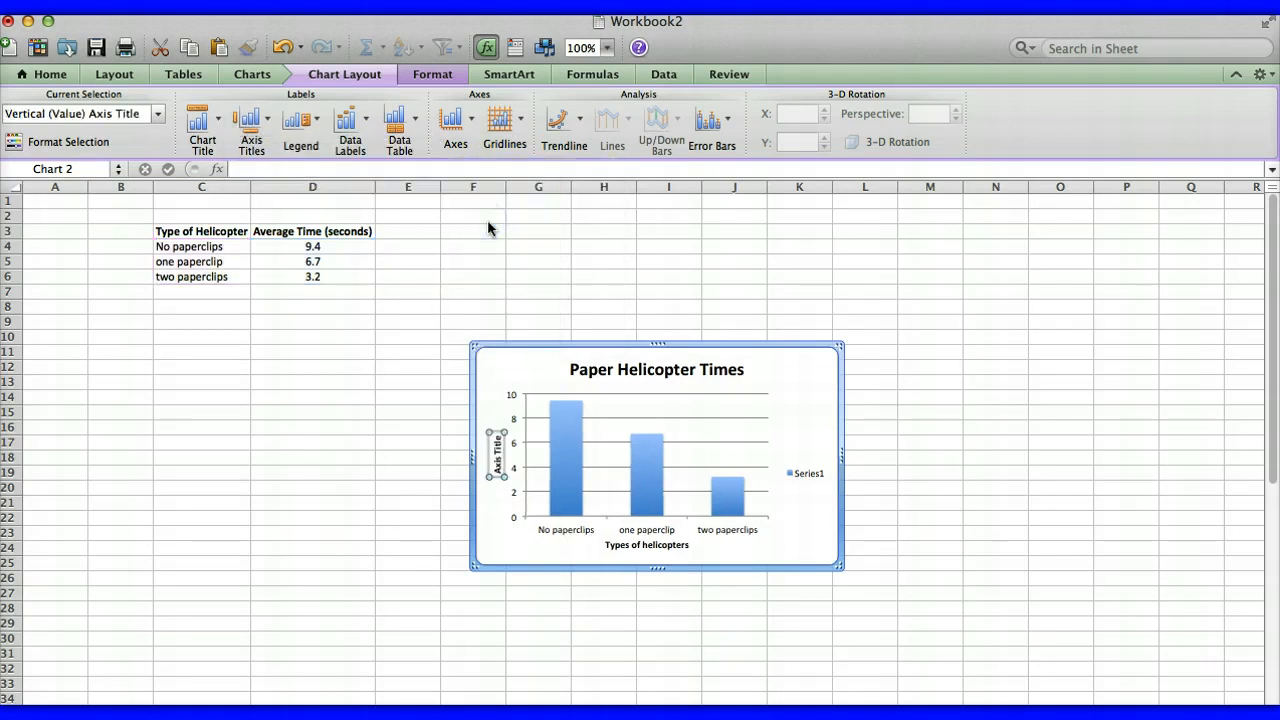
pyautogui.click(496, 460)
pyautogui.write('Time (second')
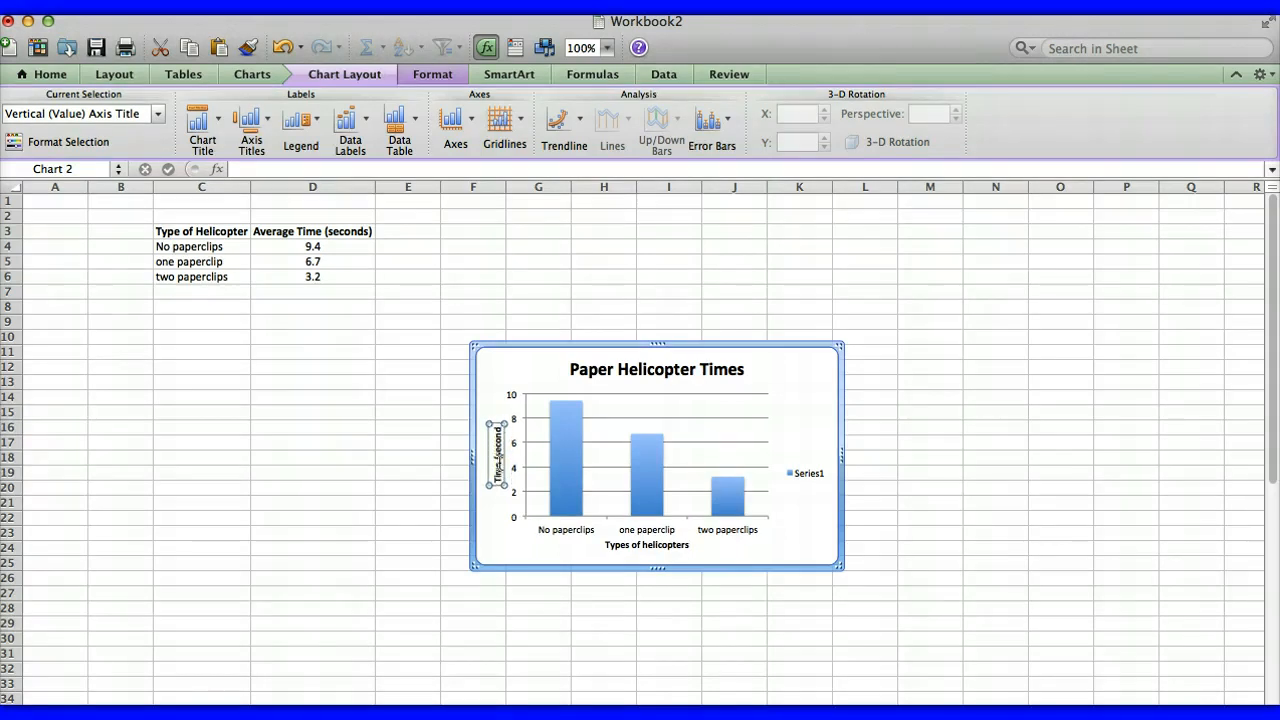
pyautogui.moveTo(510, 328)
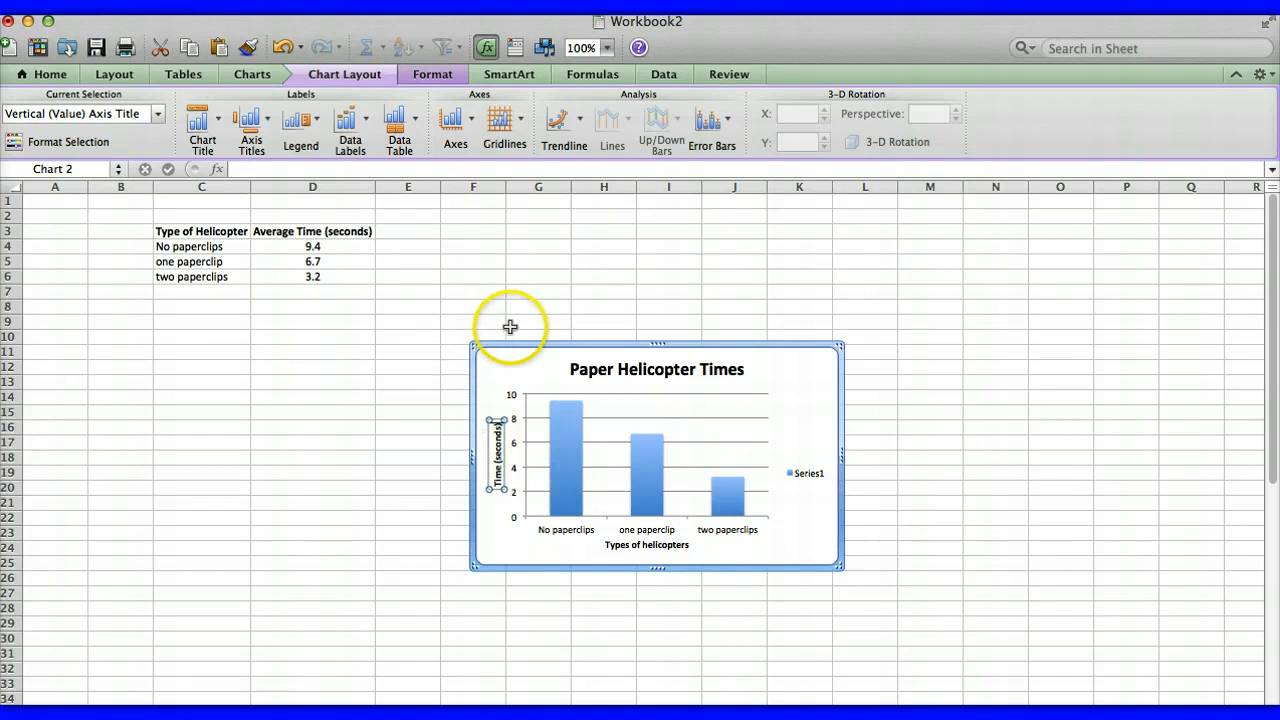
pyautogui.click(510, 360)
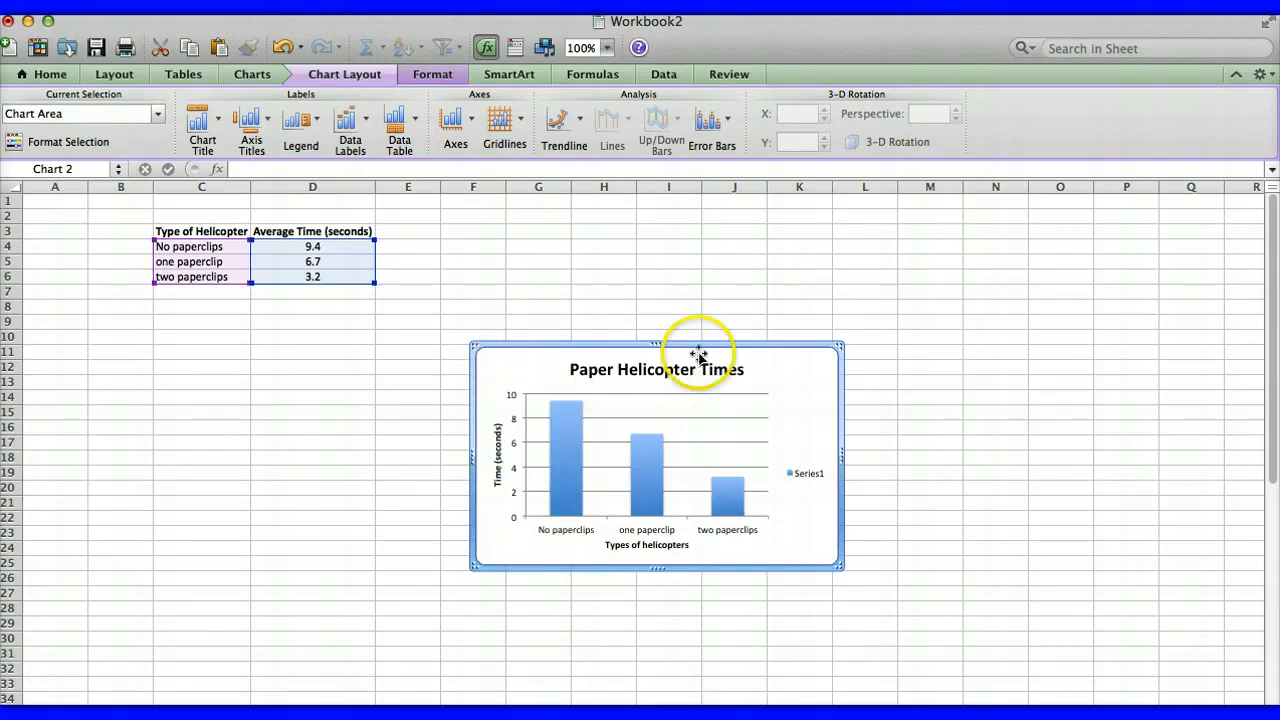
pyautogui.moveTo(594, 482)
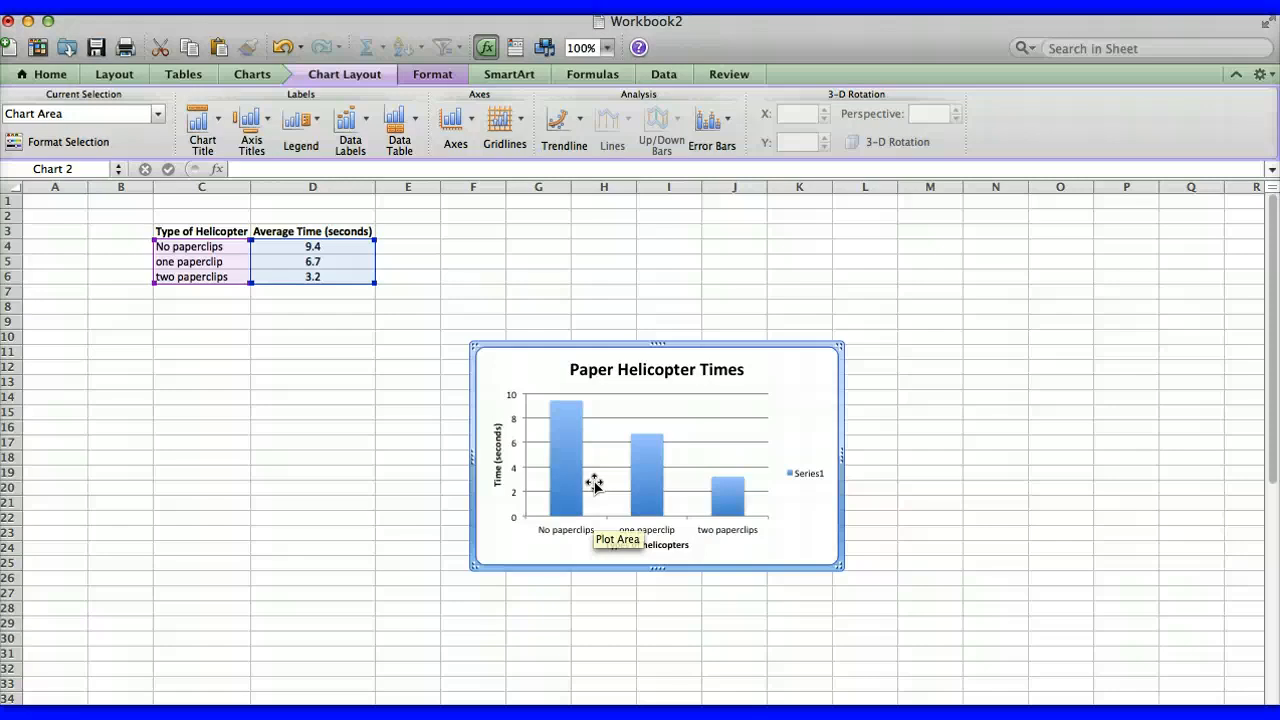
pyautogui.moveTo(340, 586)
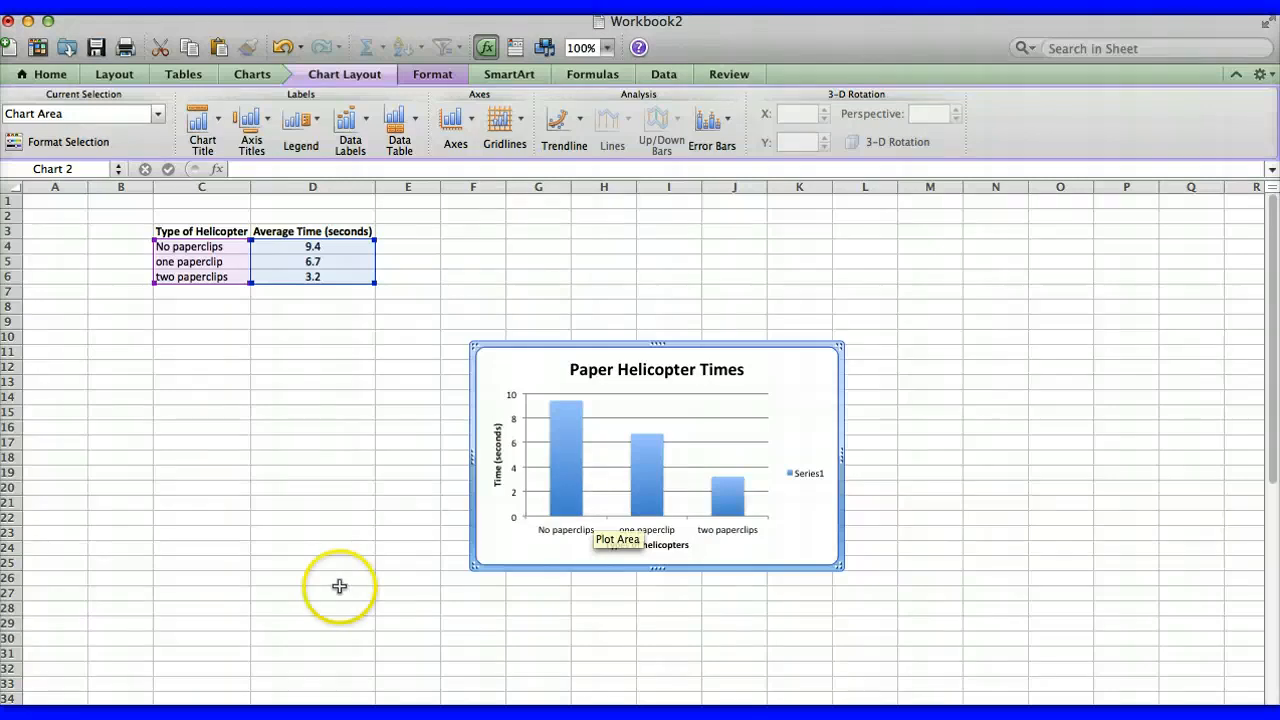